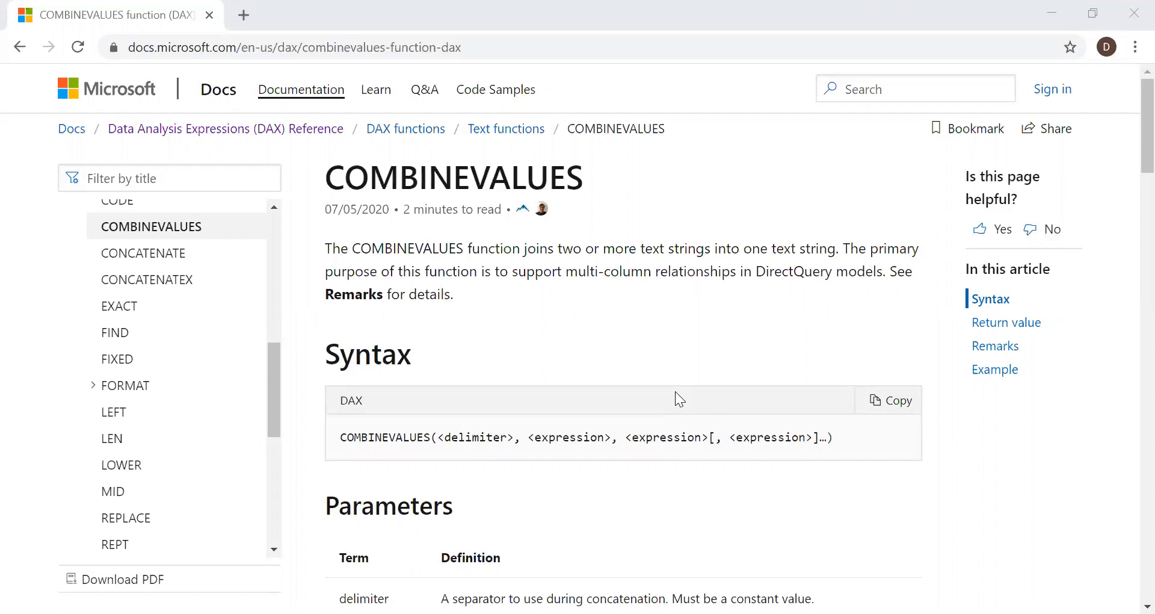
mouse_move(1129, 124)
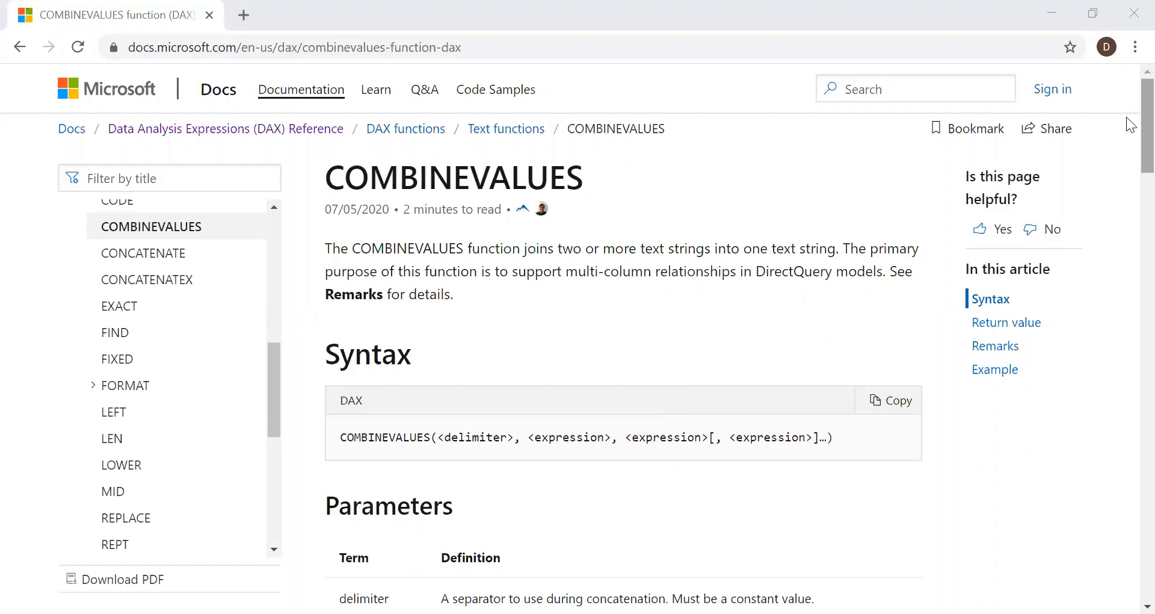
- Select the Sales_Order table in Model view to show its DirectQuery storage mode
scroll("down", 3)
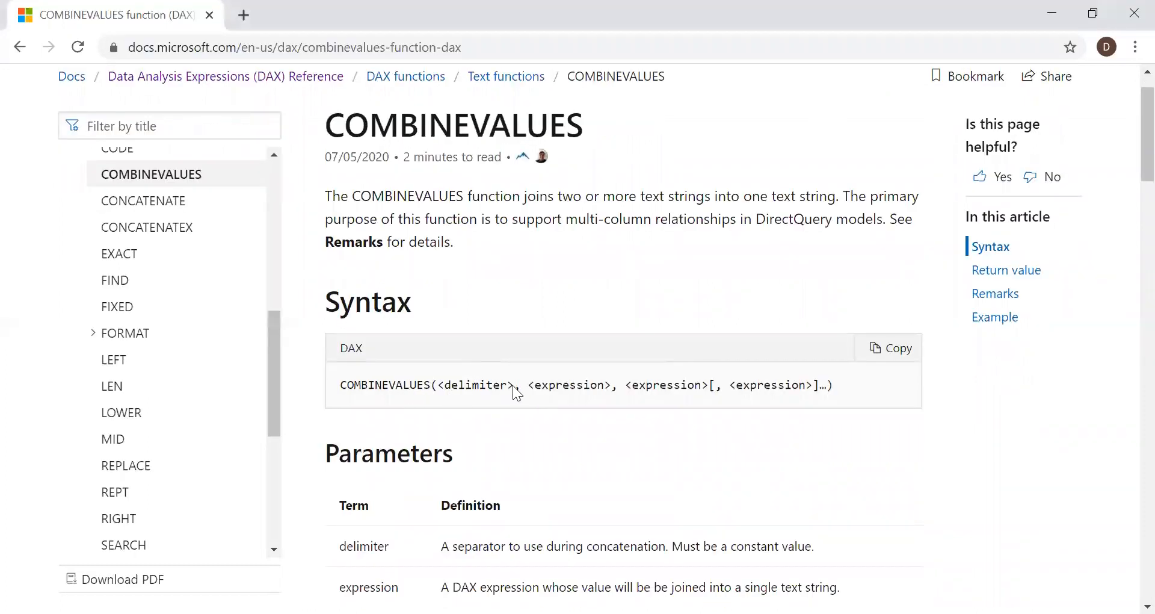
mouse_move(598, 394)
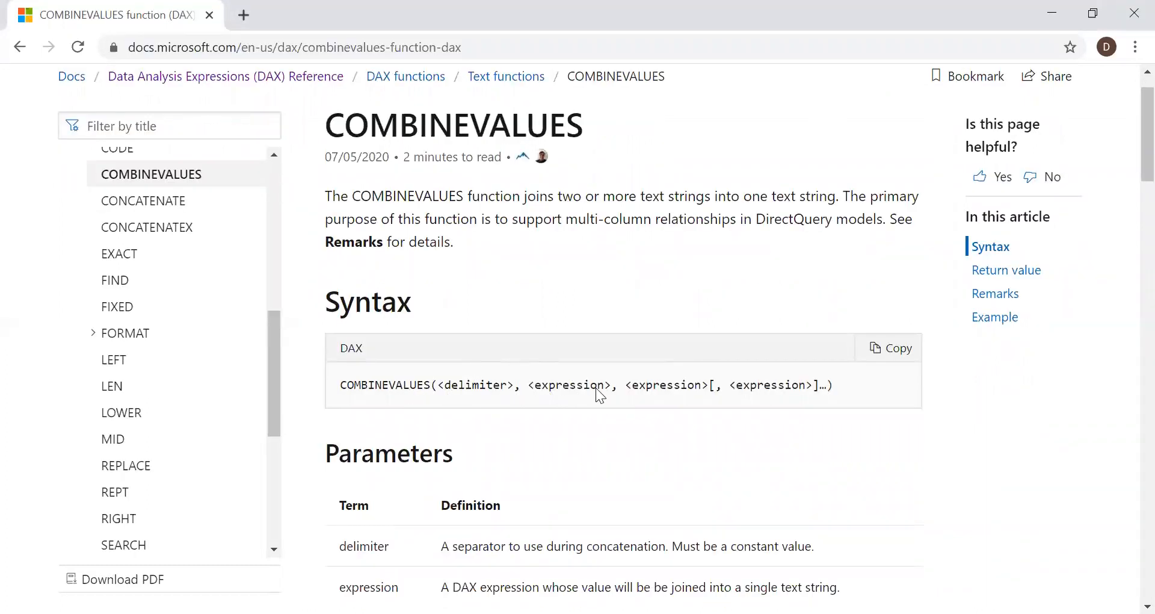
scroll("down", 3)
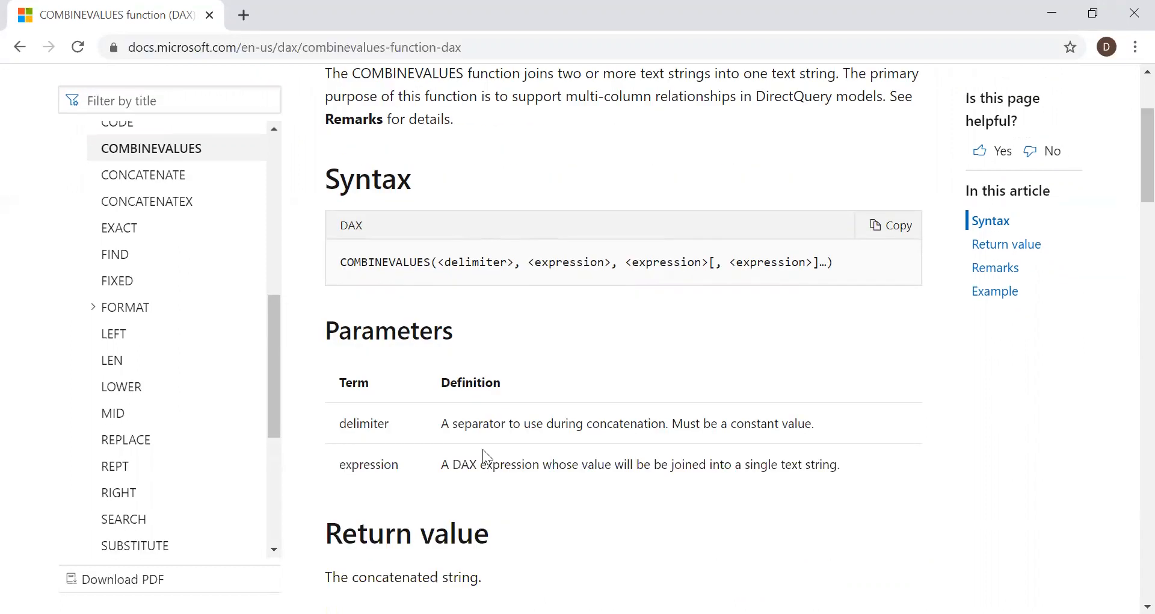
mouse_move(595, 362)
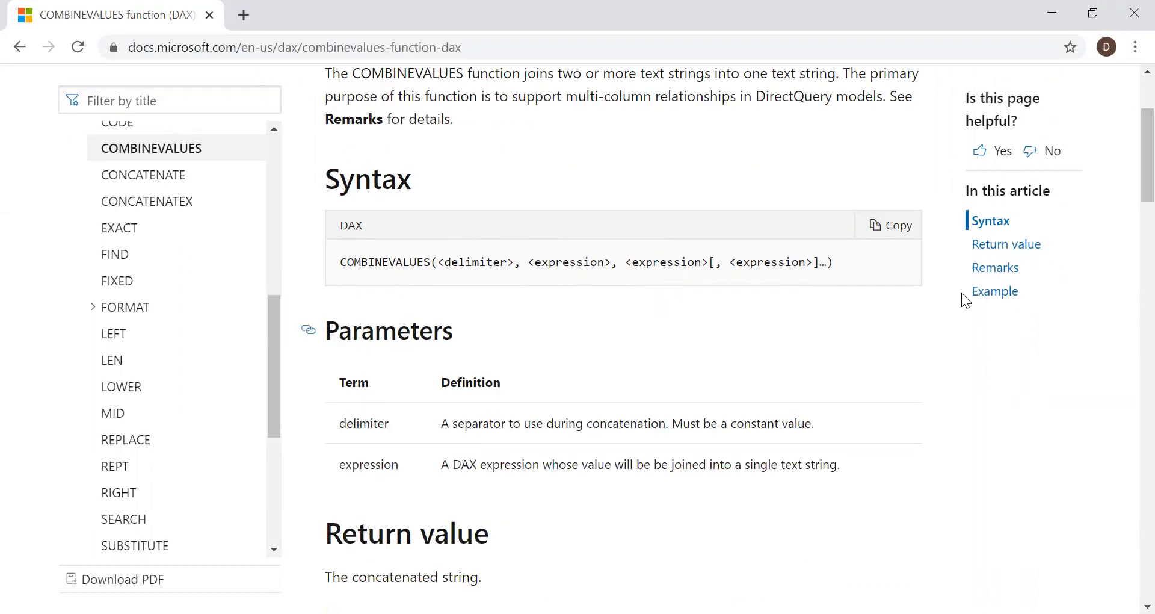
mouse_move(522, 421)
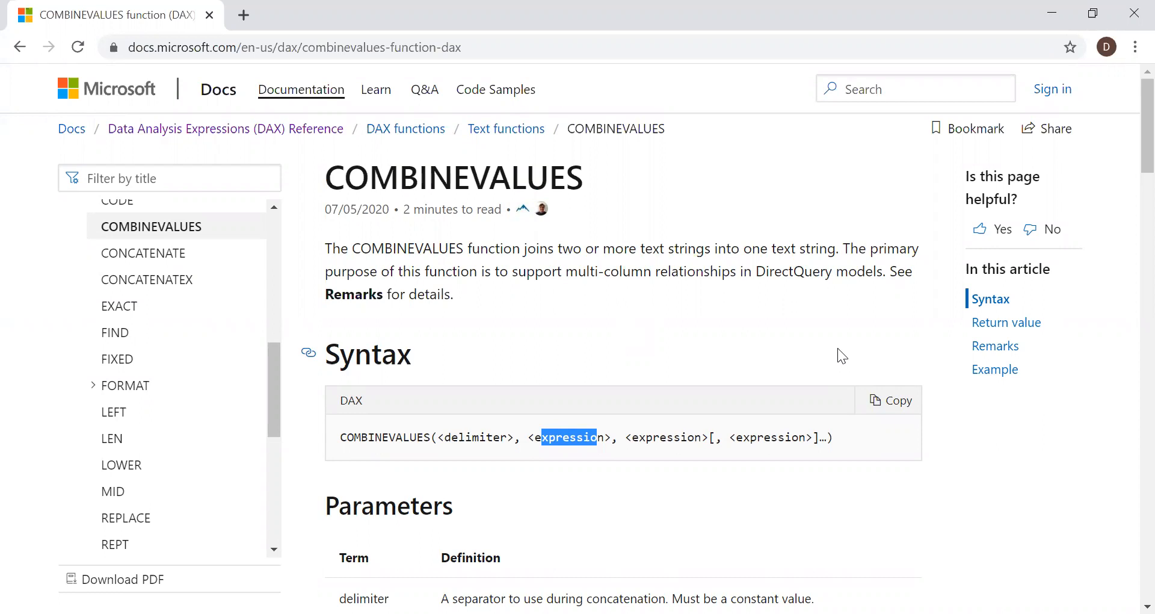
mouse_move(832, 385)
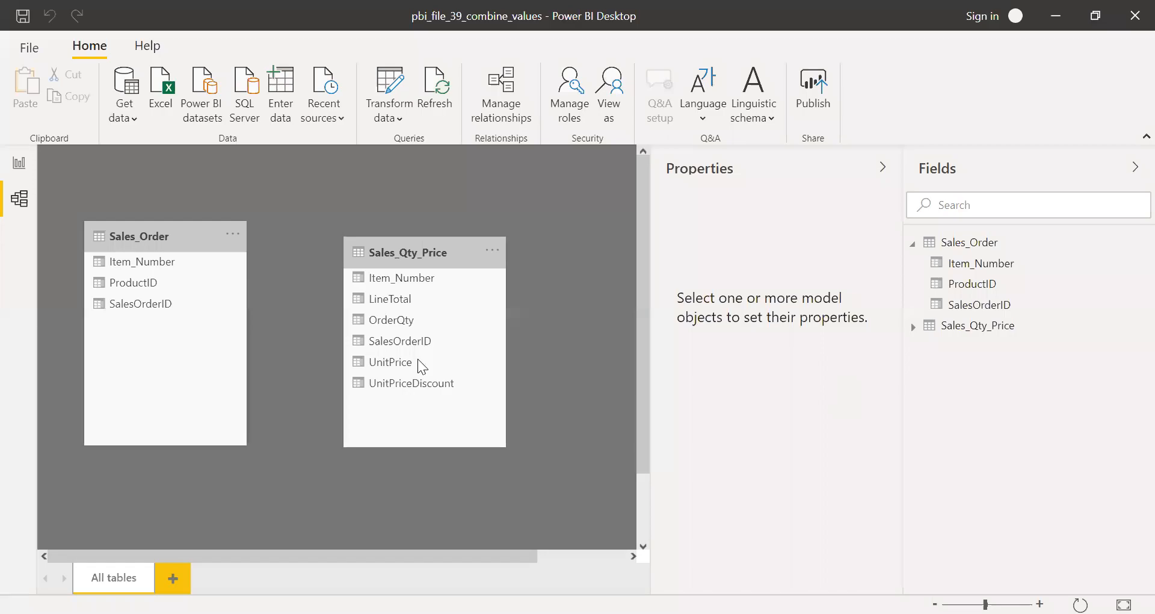
mouse_move(233, 395)
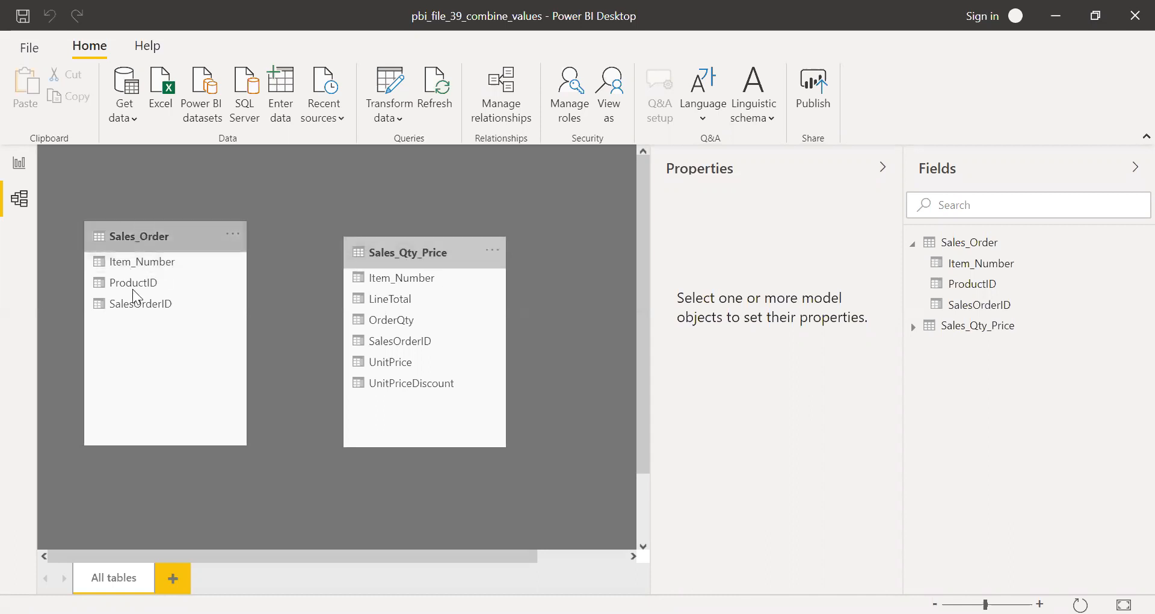
left_click(155, 236)
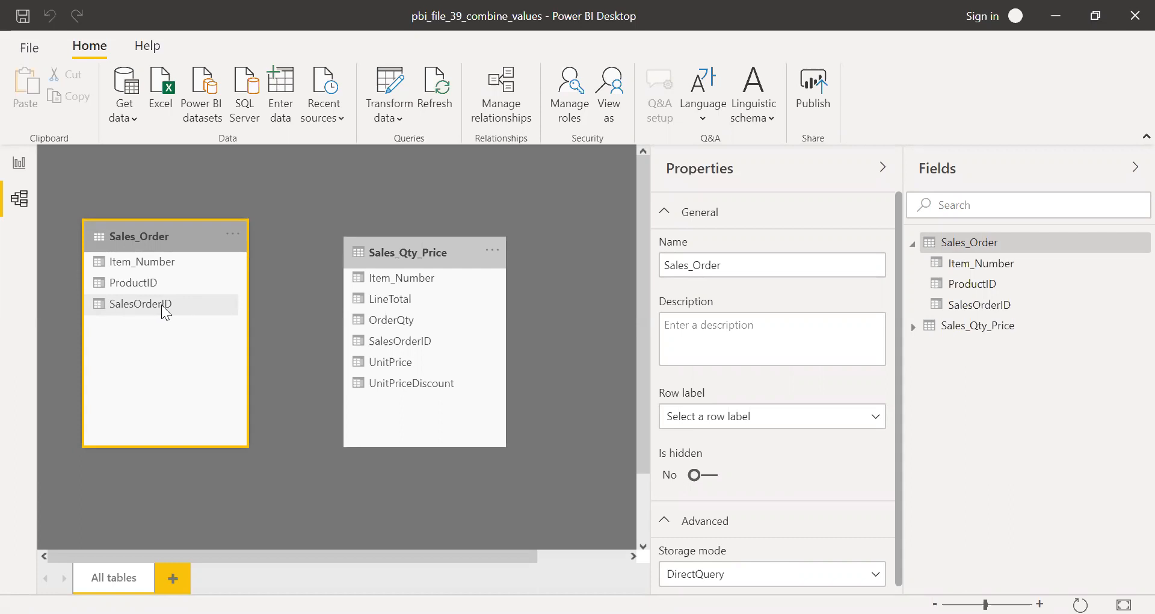
mouse_move(161, 315)
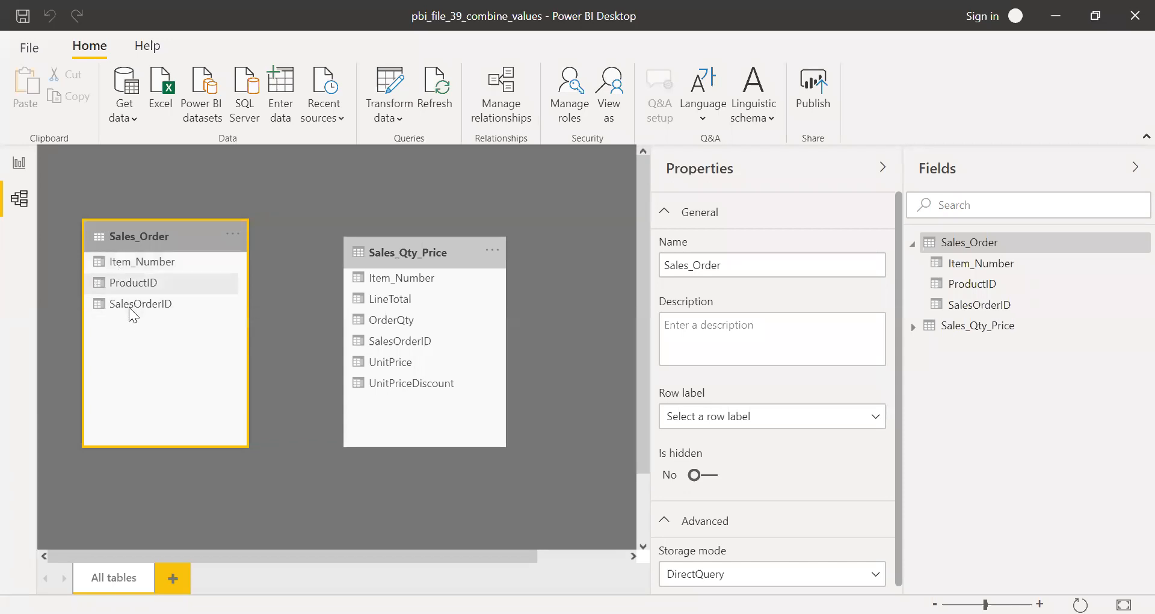
mouse_move(144, 309)
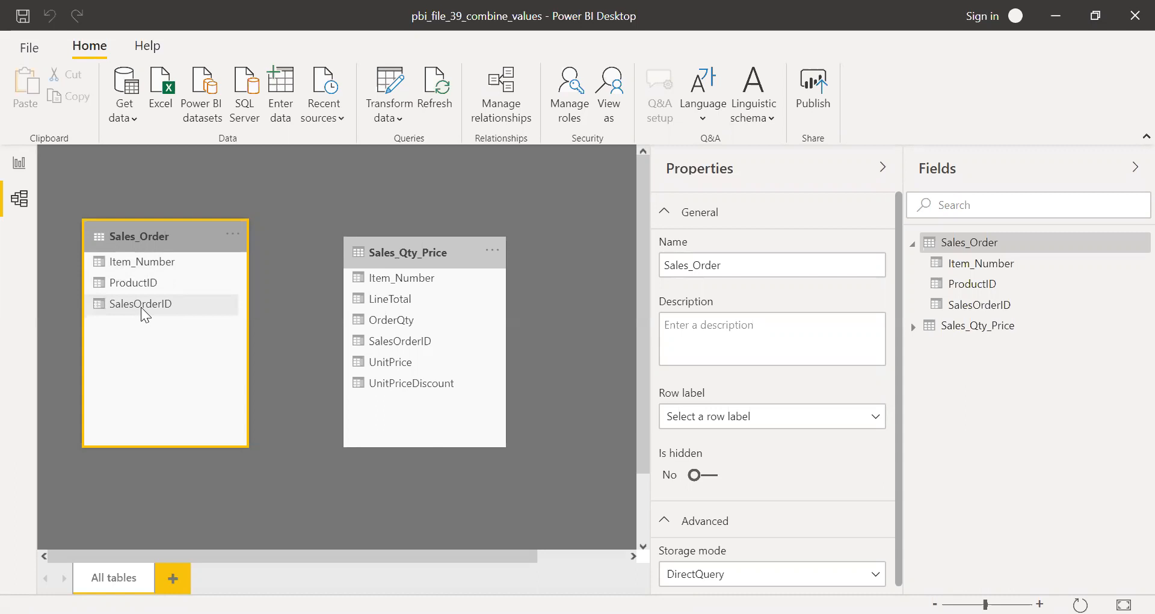
mouse_move(65, 204)
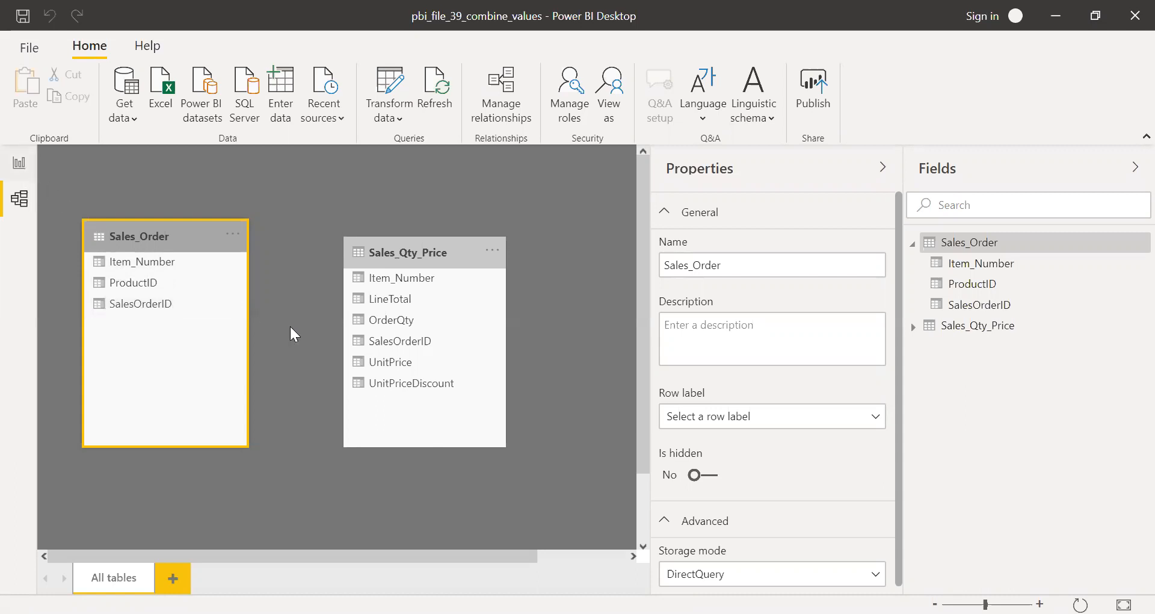
- Switch to Report view and deselect the SalesOrderID/Item_Number/ProductID table visual
left_click(18, 163)
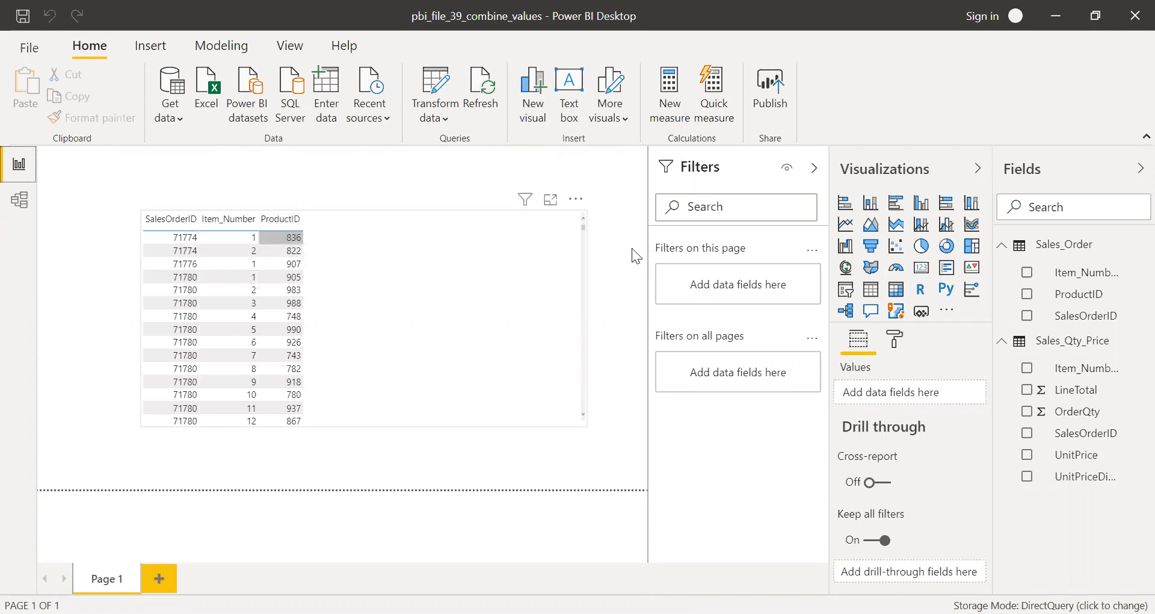
left_click(292, 251)
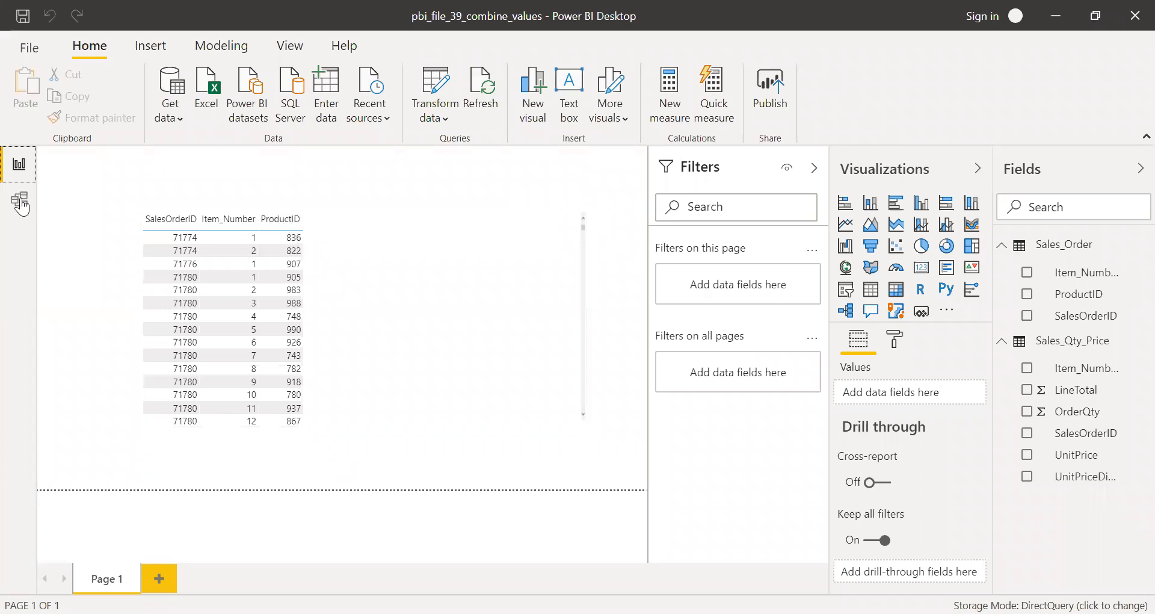
- Back in Model view, select Sales_Qty_Price to view its DirectQuery properties
left_click(17, 199)
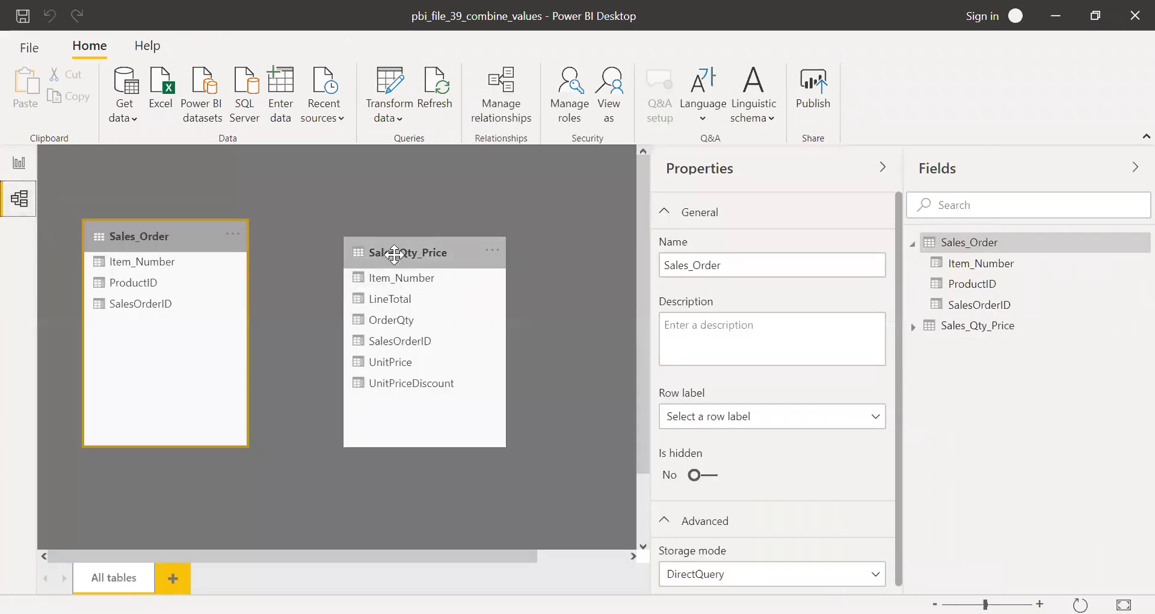
left_click(424, 252)
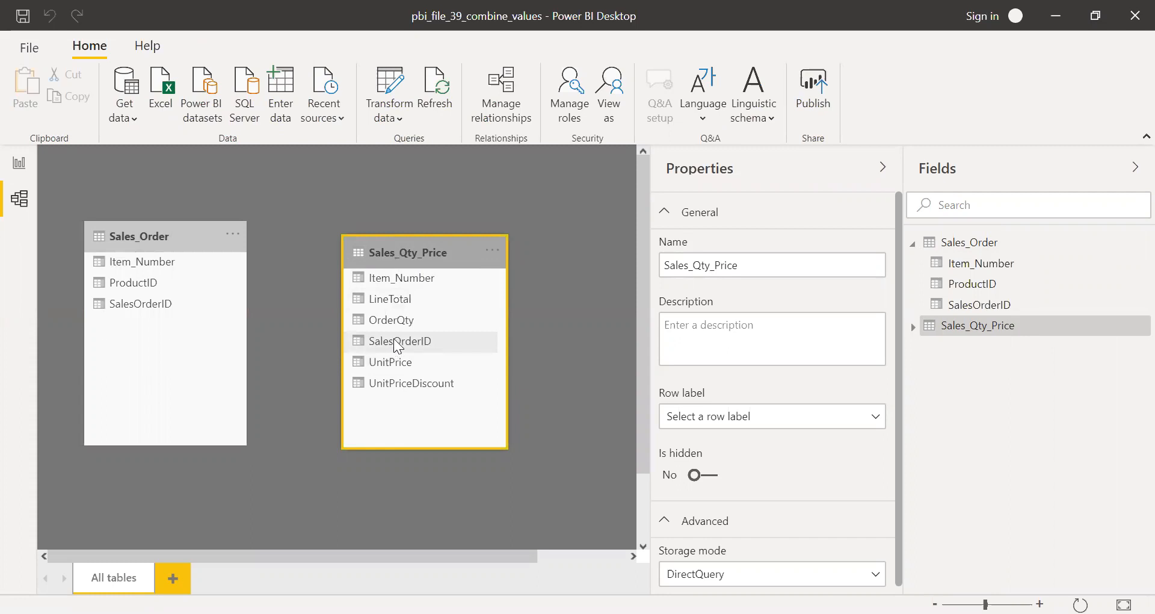
mouse_move(357, 314)
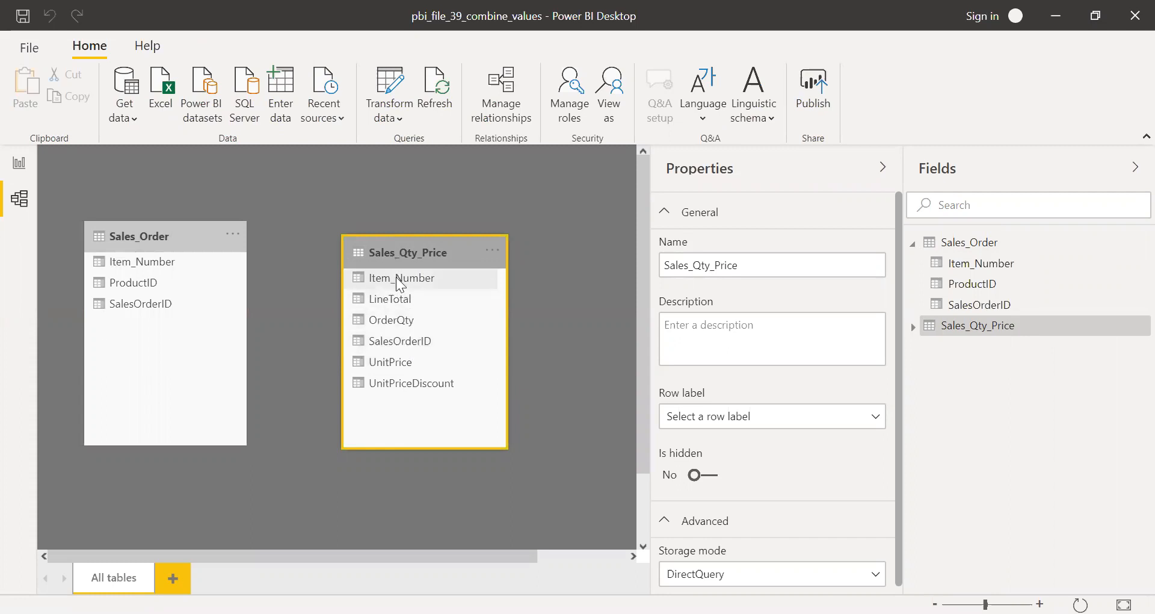
mouse_move(414, 286)
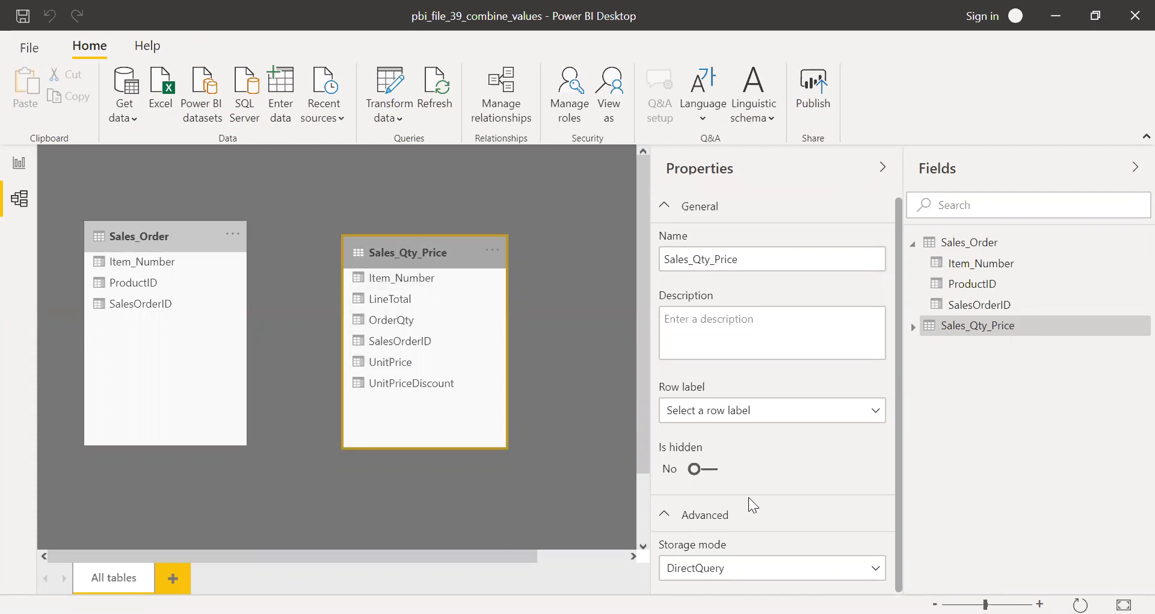
left_click(139, 236)
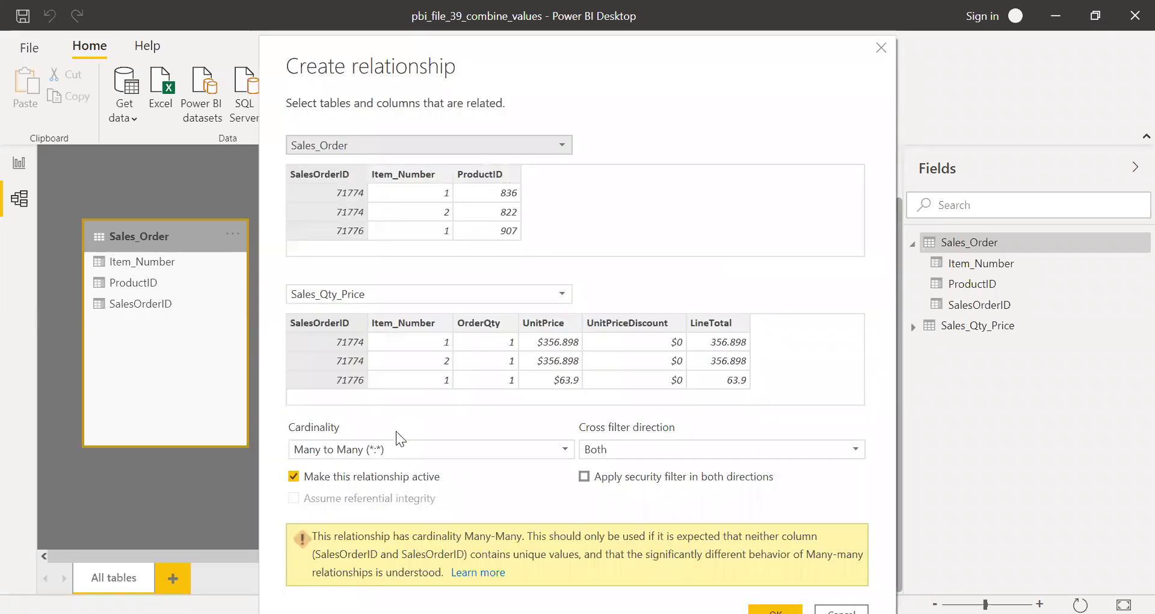
mouse_move(356, 470)
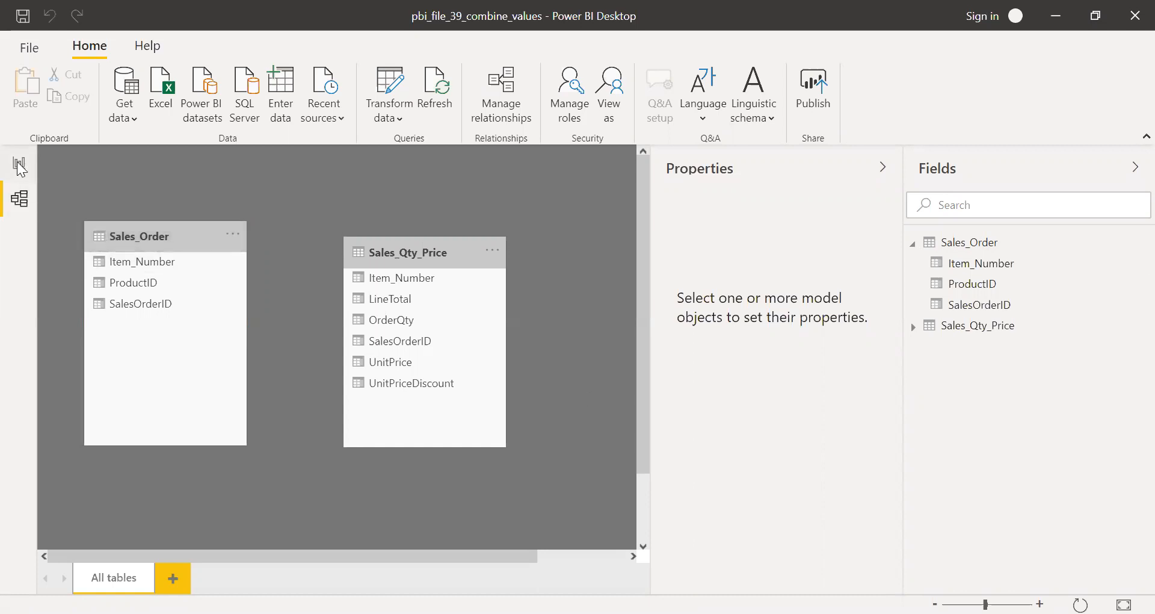
- In Report view, start a new calculated column on the Sales_Order table
left_click(18, 164)
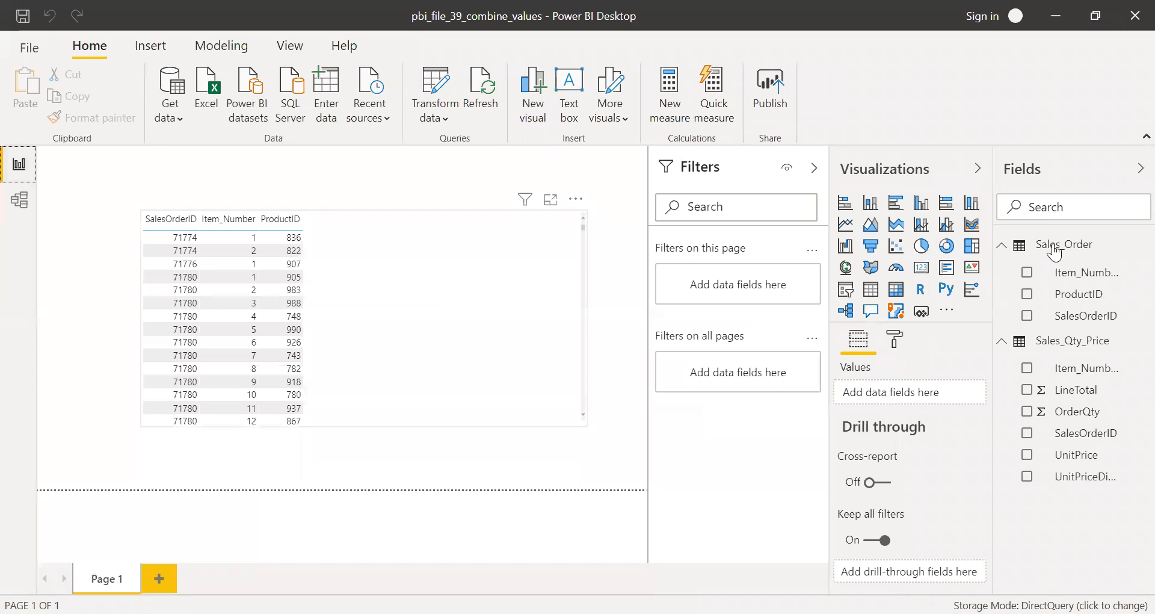
right_click(1063, 243)
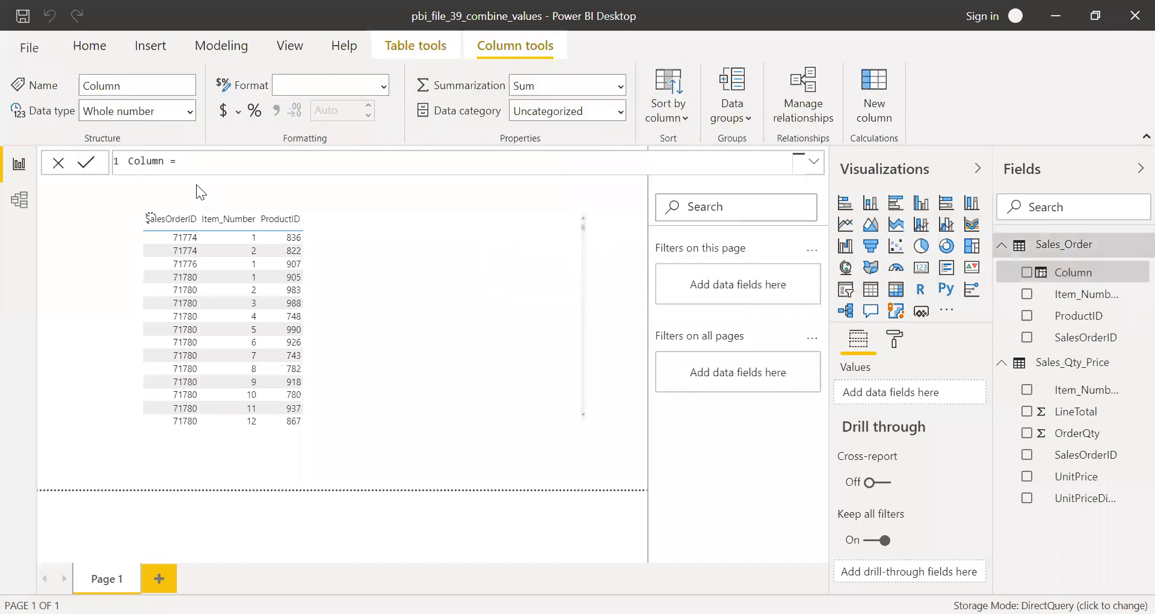
double_click(144, 161)
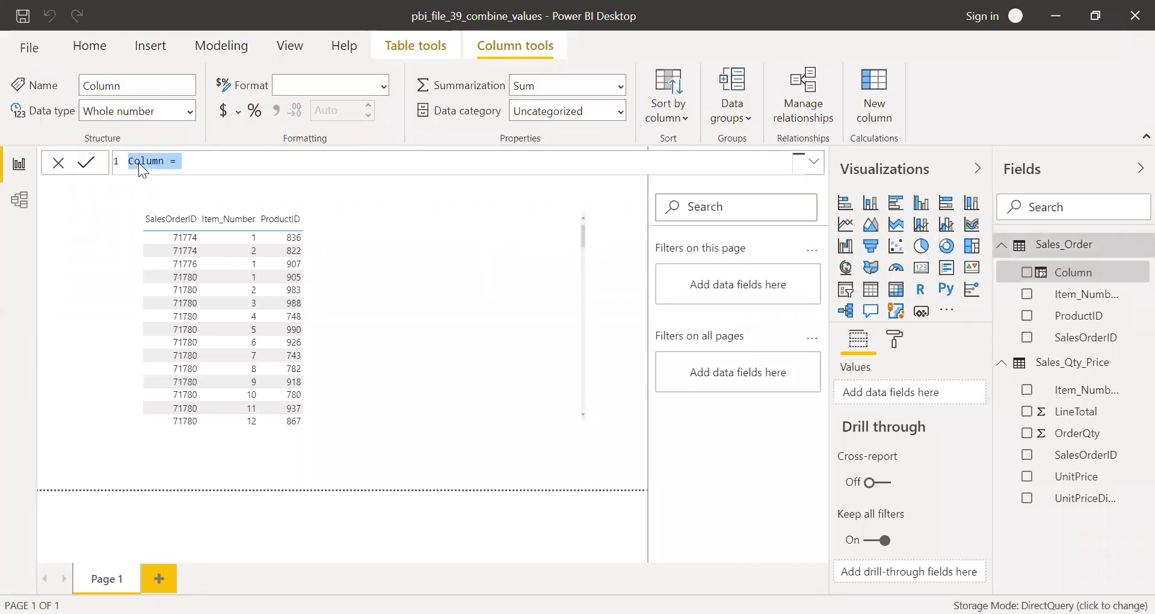
- Commit SO_Key = COMBINEVALUES("|", Sales_Order[SalesOrderID], Sales_Order[Item_Number])
type("SO_Key")
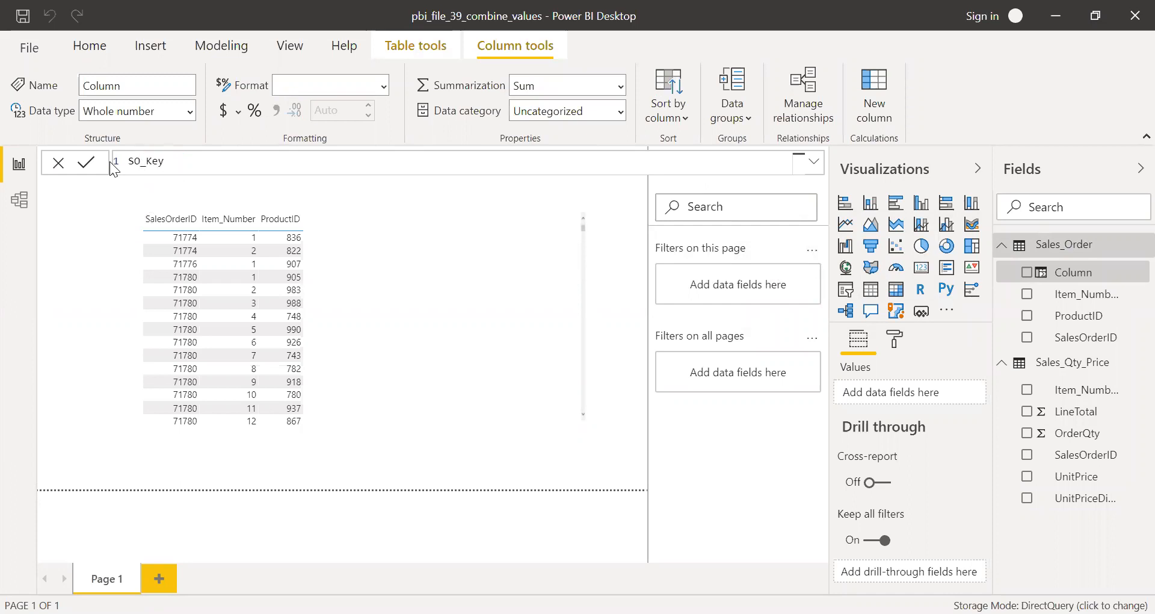
type("= combi")
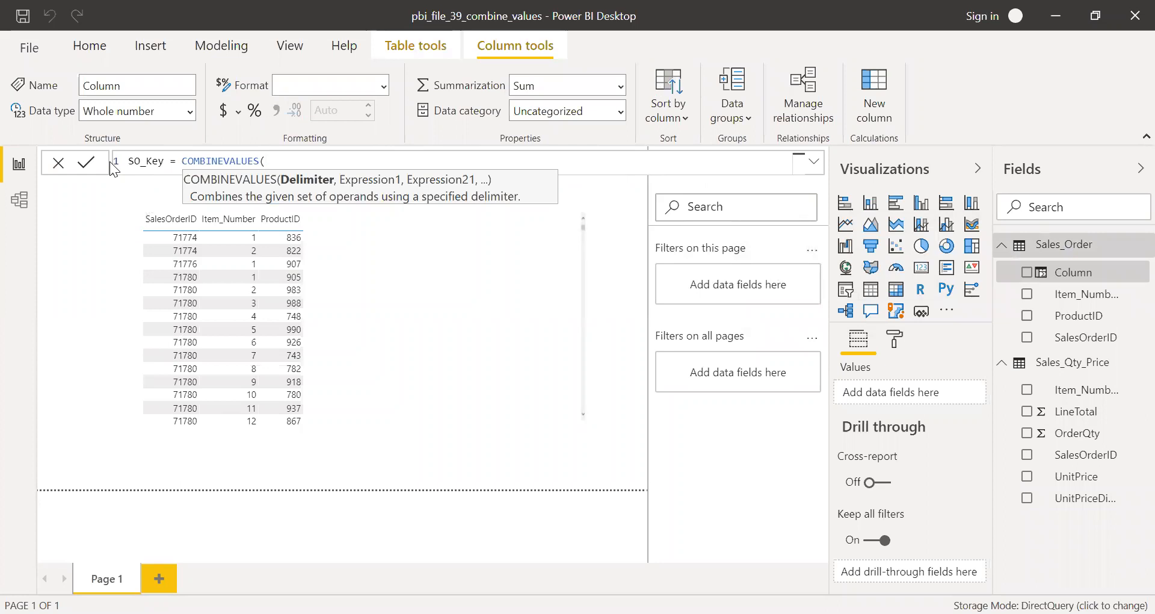
type("\"")
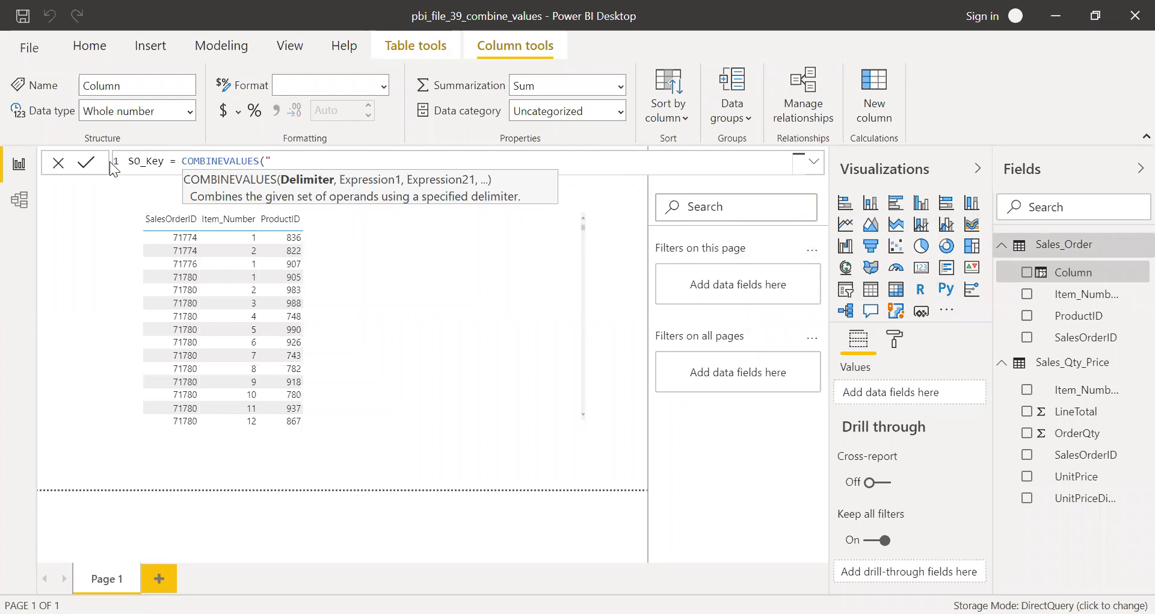
type("|\",")
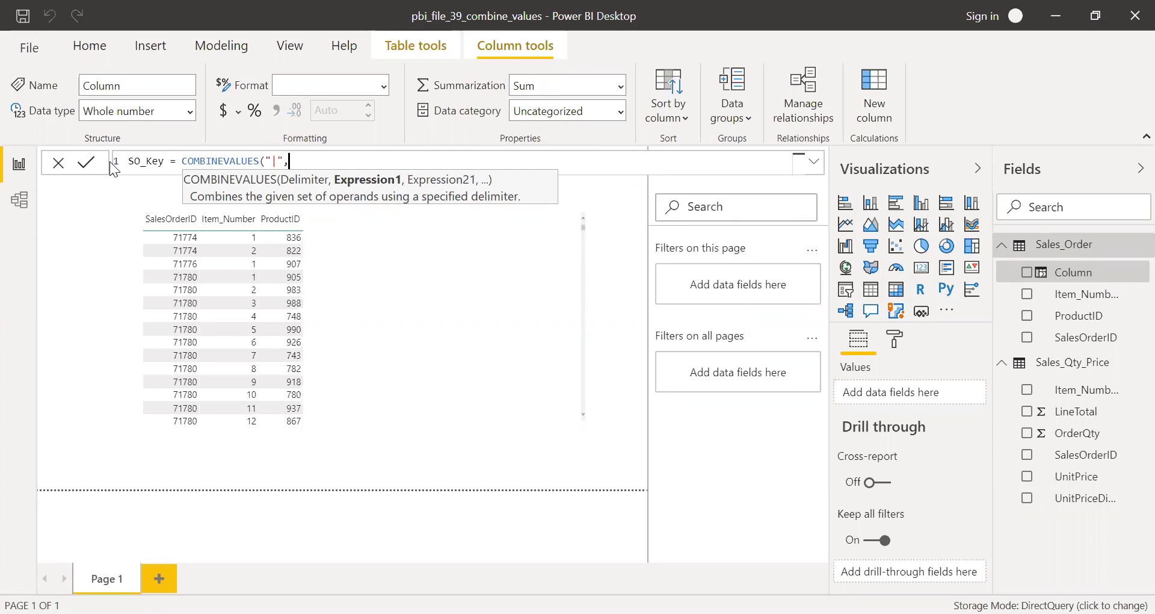
type("sale")
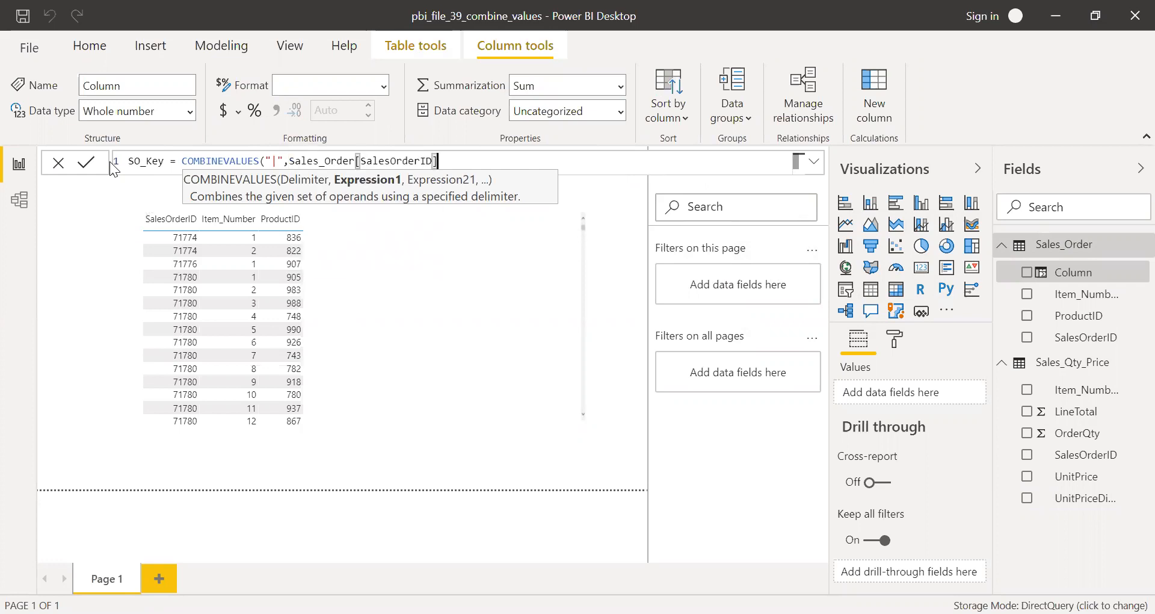
type(",")
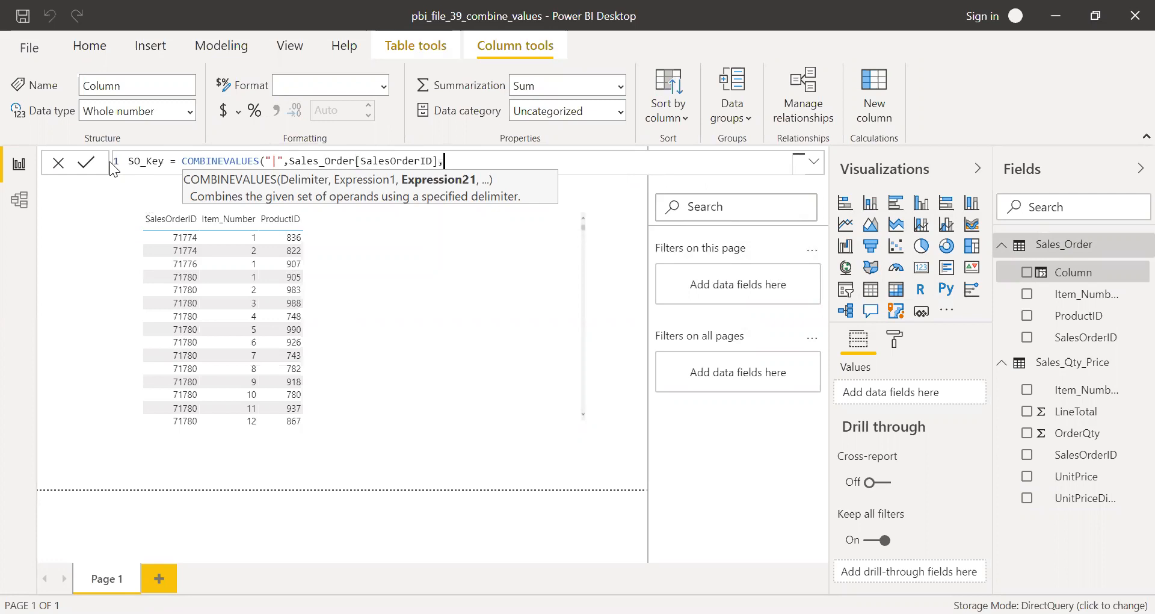
type("sa")
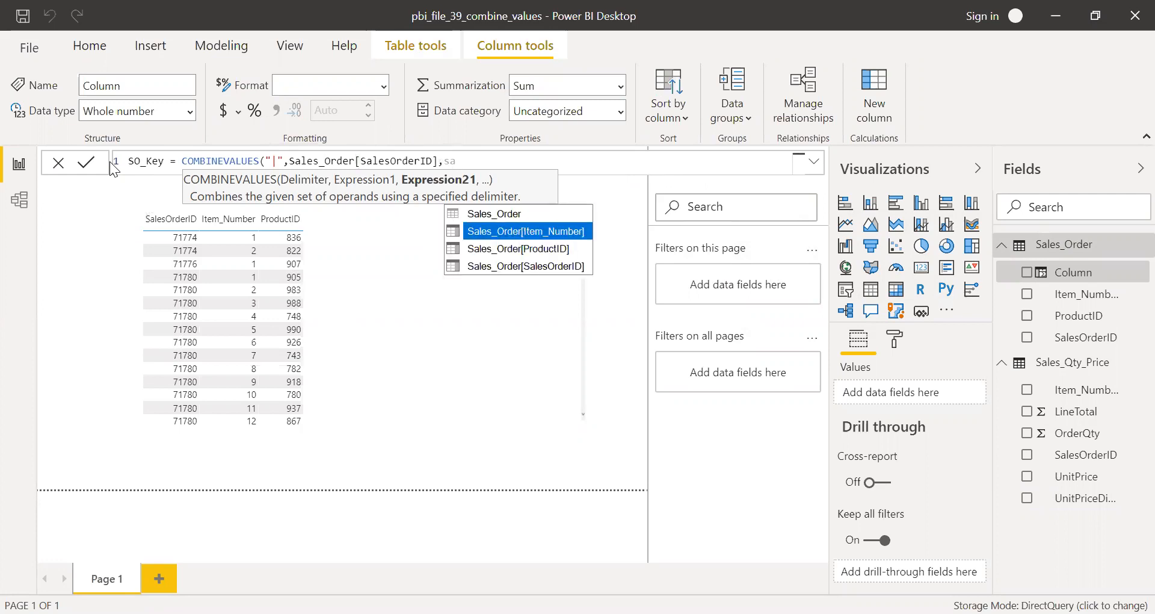
left_click(525, 231)
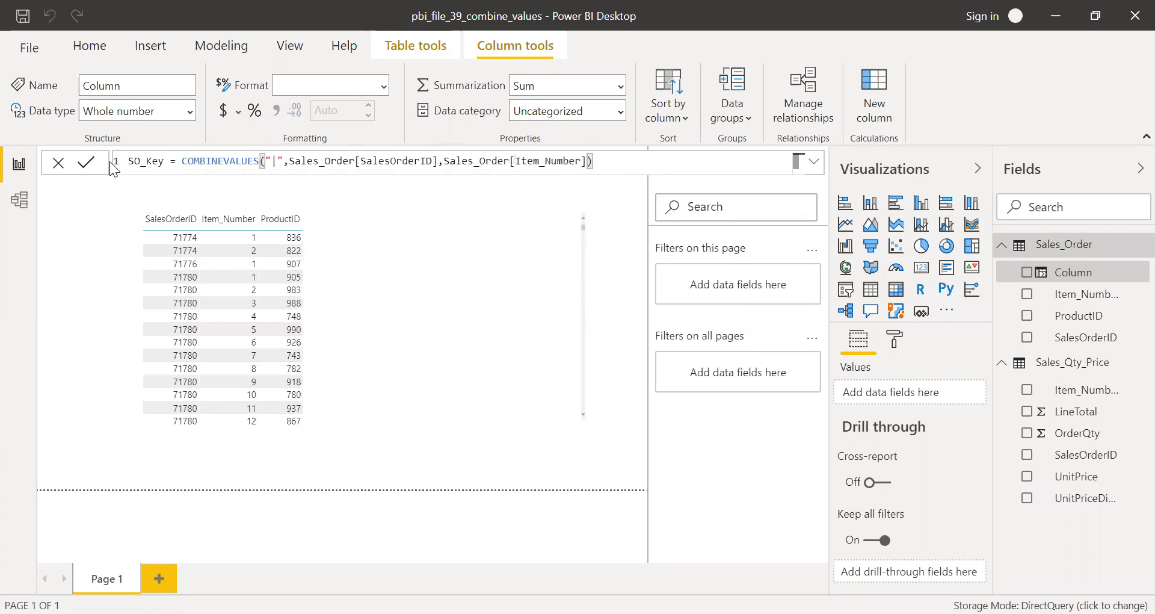
left_click(86, 163)
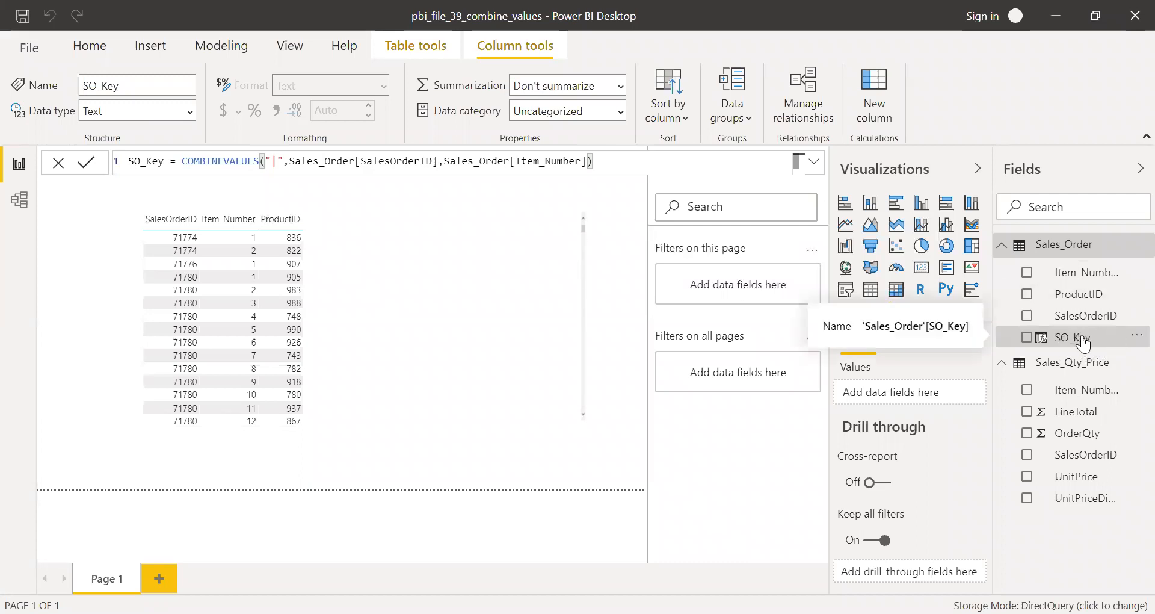
mouse_move(1096, 450)
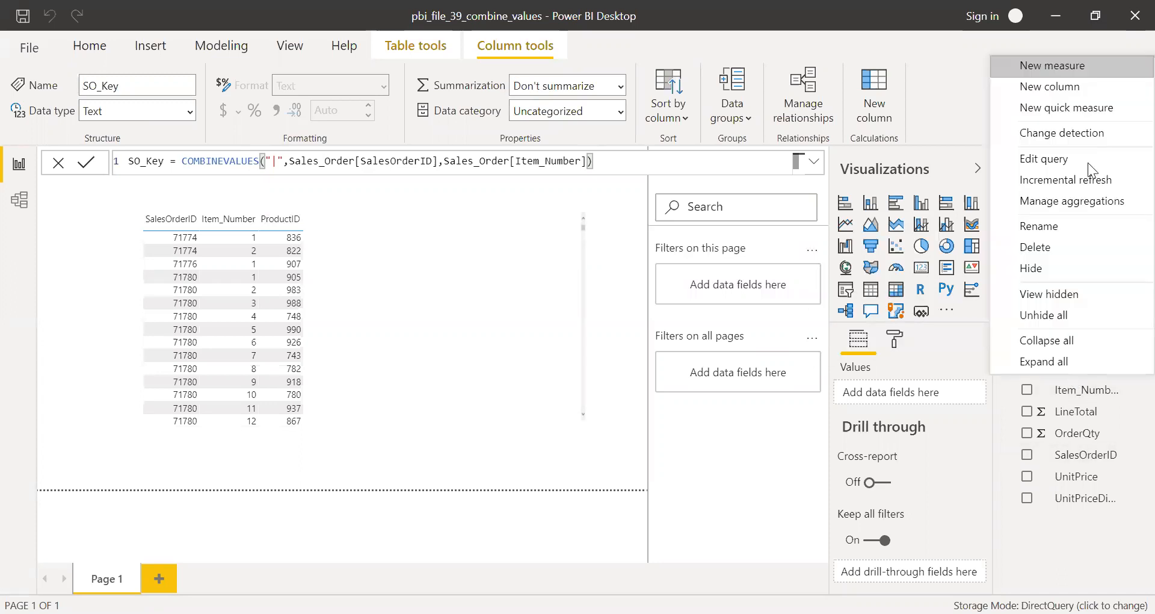
left_click(525, 140)
type("SQ_Key =")
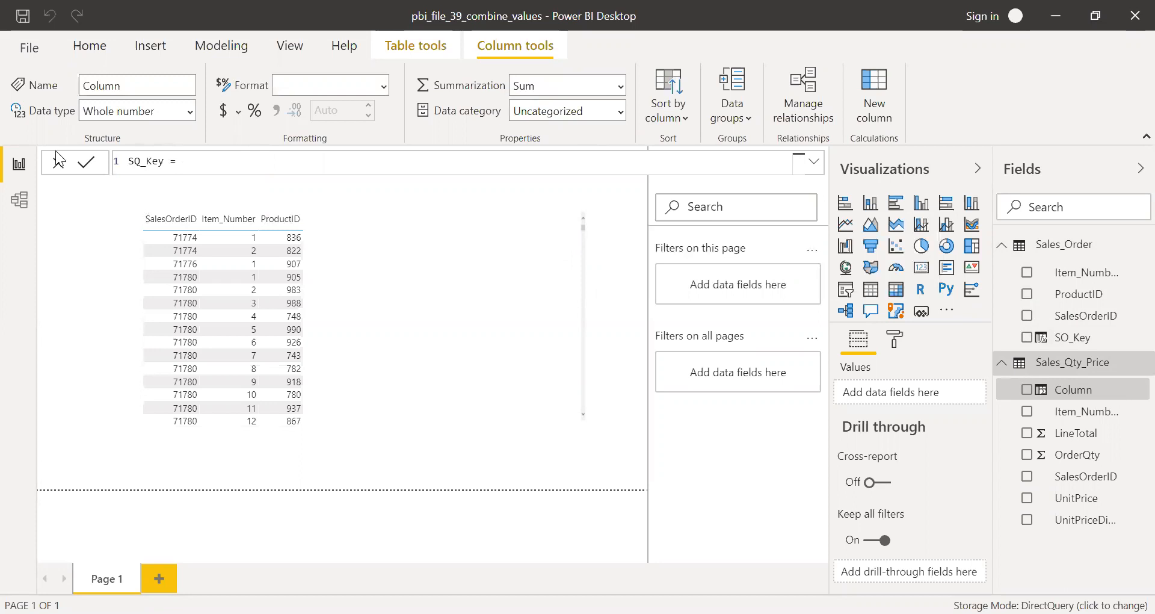
- Commit SQ_Key = COMBINEVALUES("|", Sales_Qty_Price[SalesOrderID], Sales_Qty_Price[Item_Number])
type("COMBINEVALUES(")
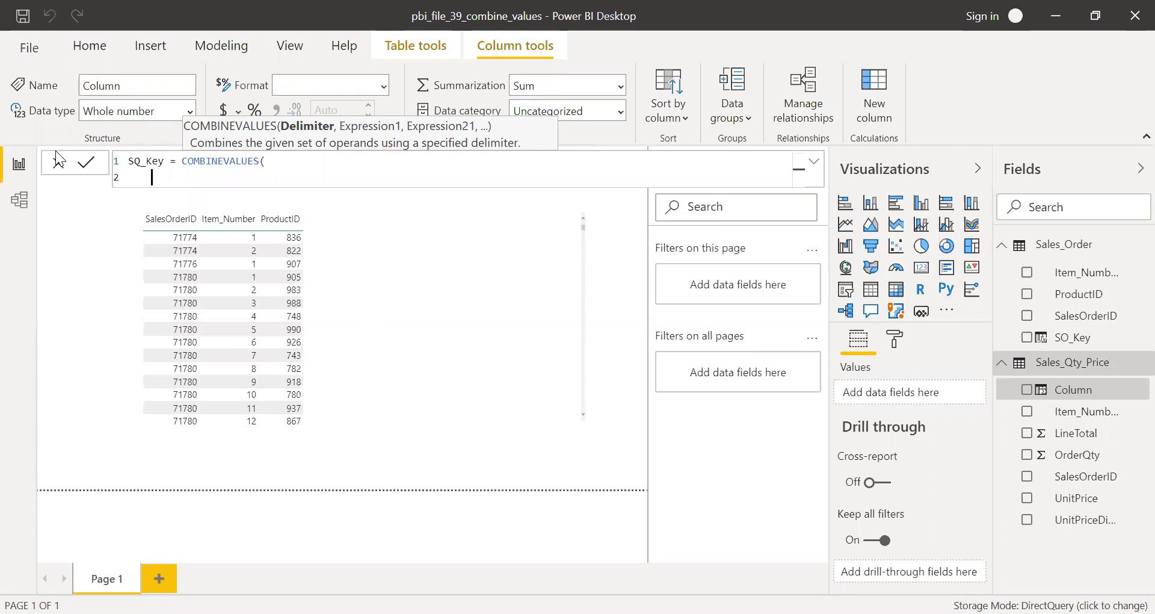
type("\"")
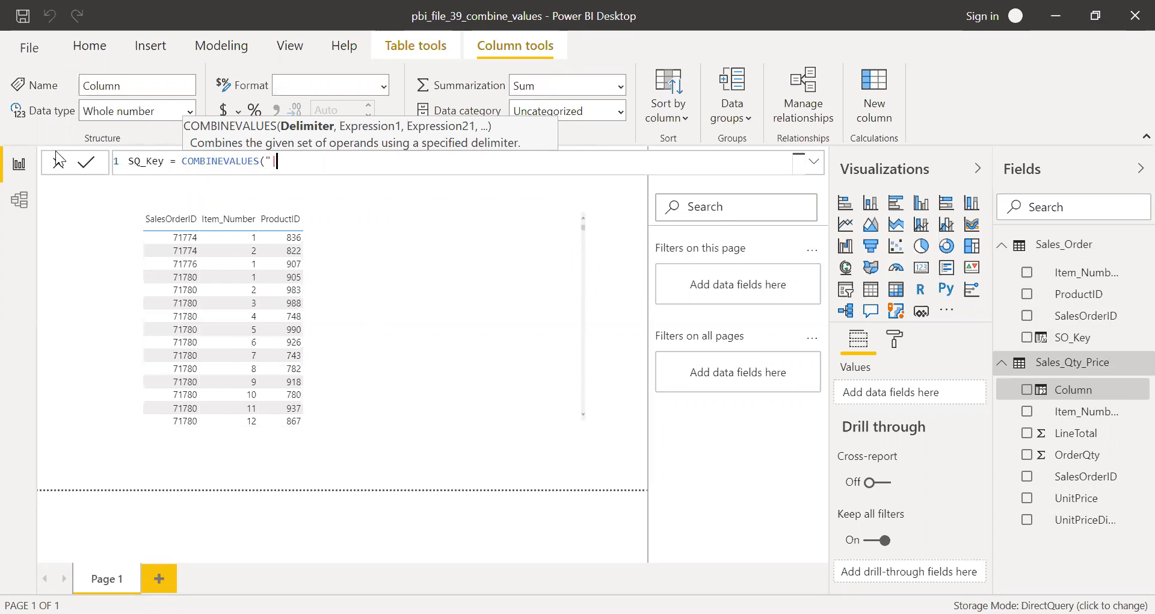
type("|\",")
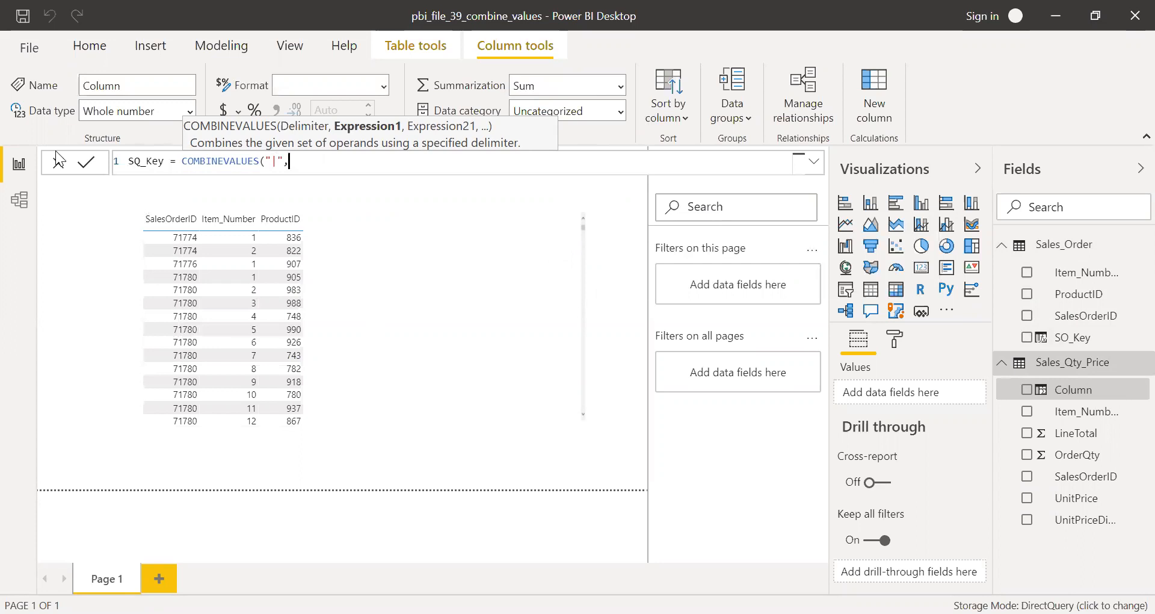
type("sale")
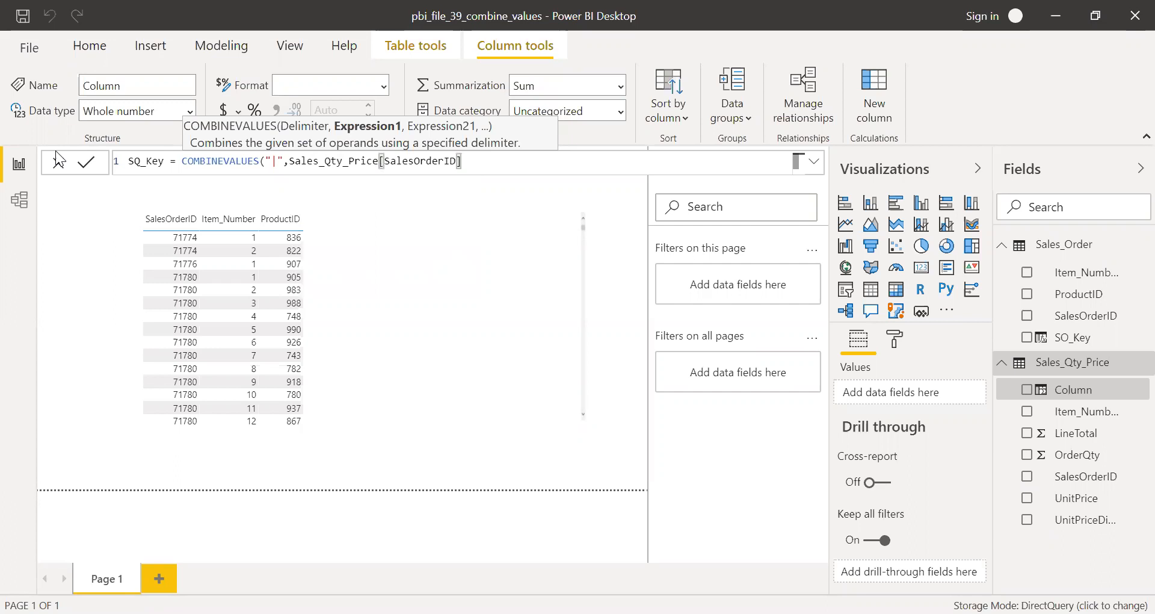
type(",sal")
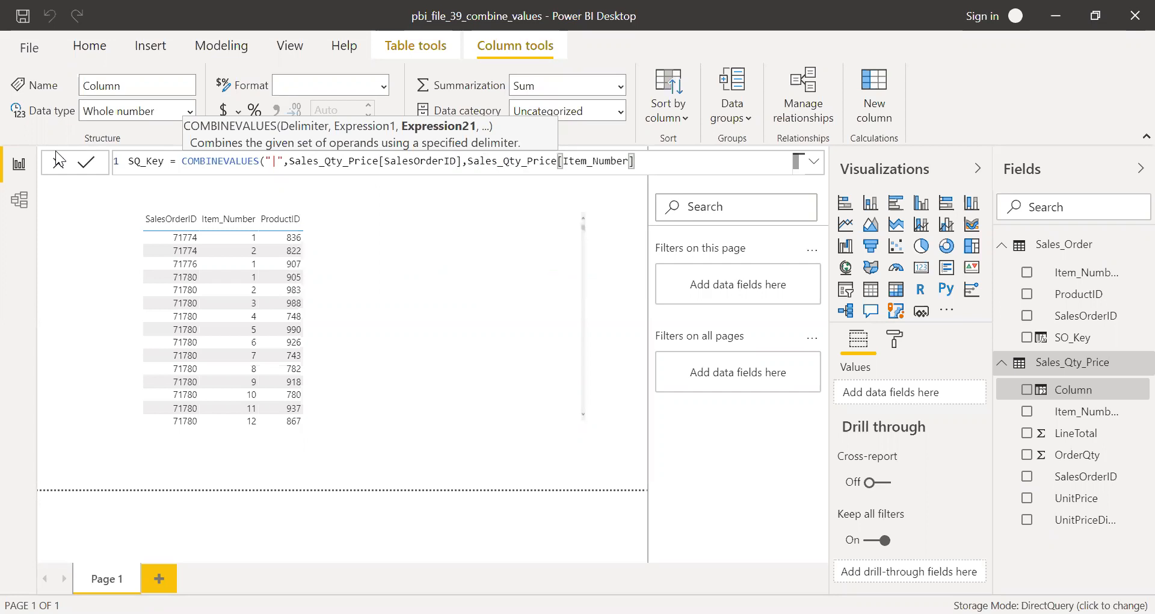
left_click(86, 163)
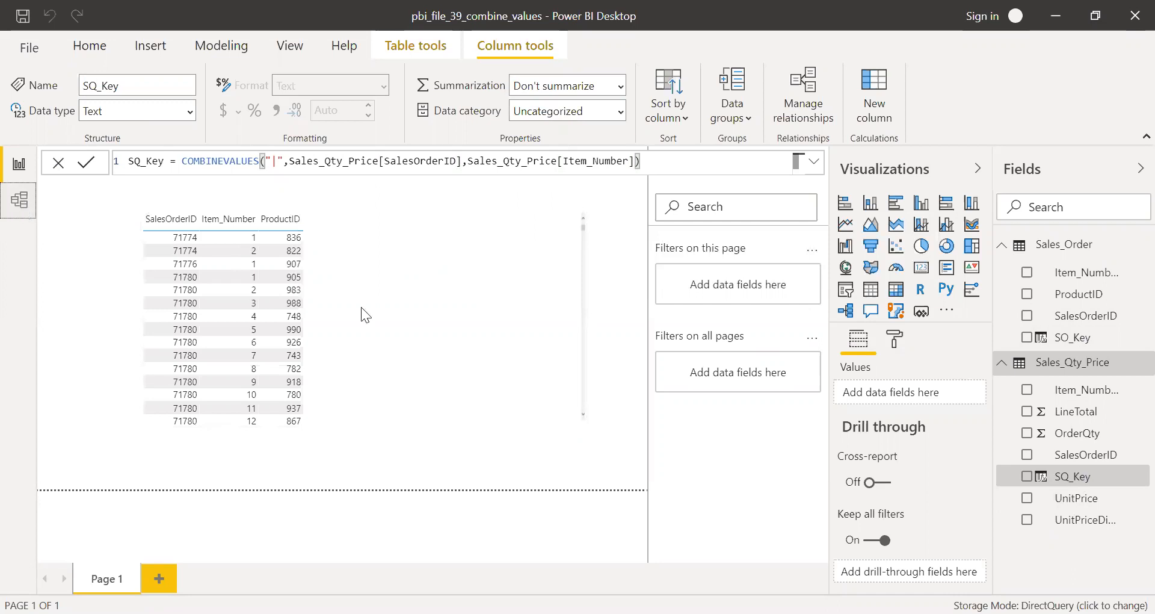
left_click(90, 45)
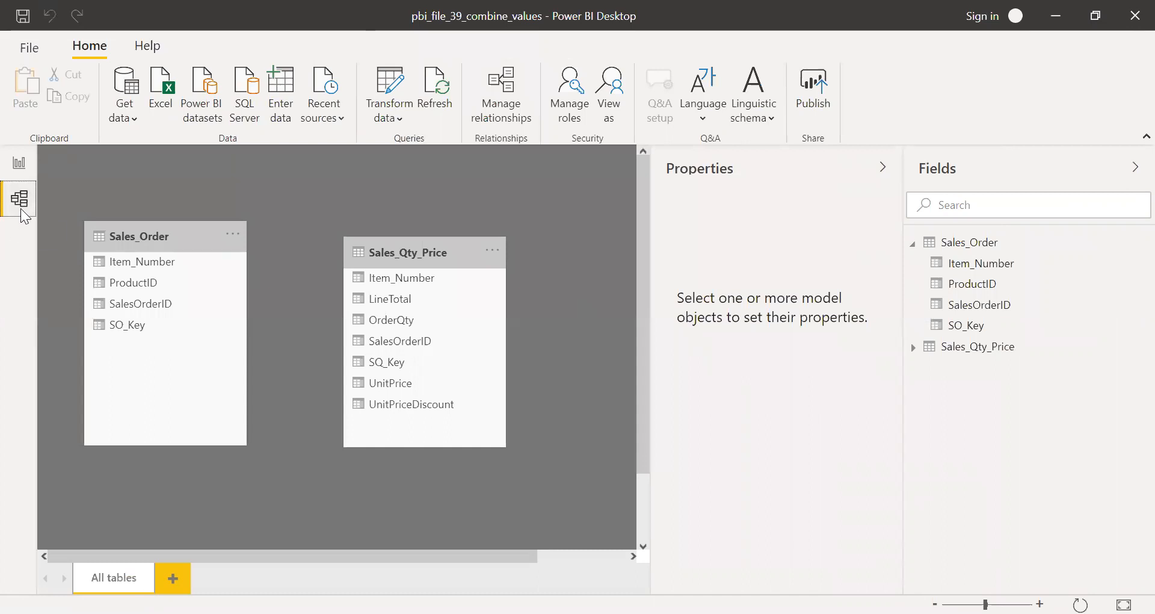
mouse_move(181, 350)
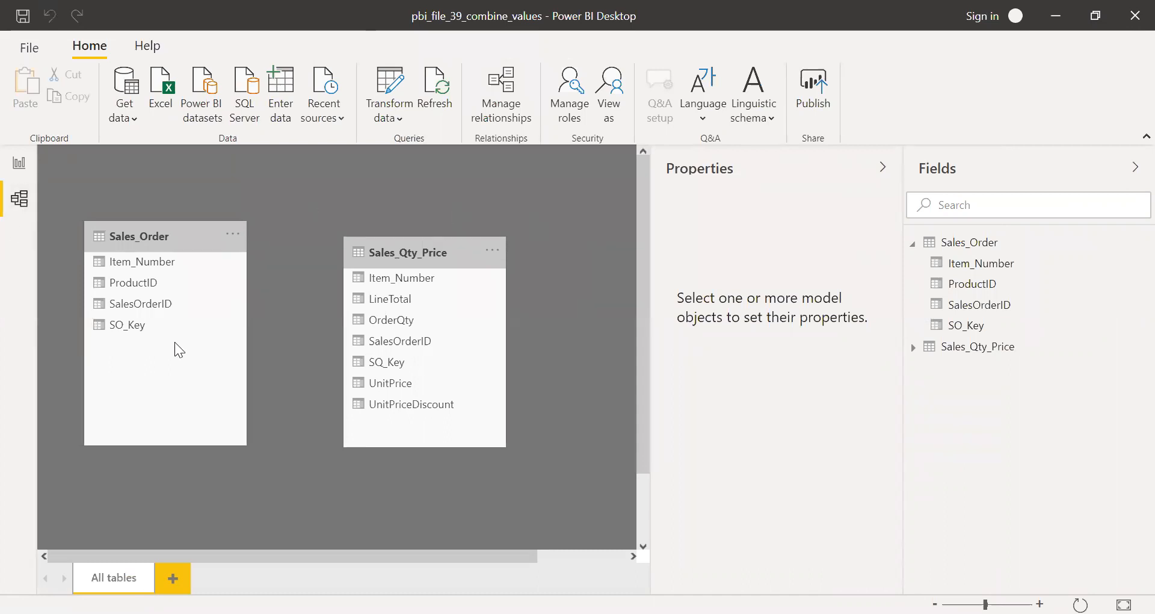
mouse_move(147, 342)
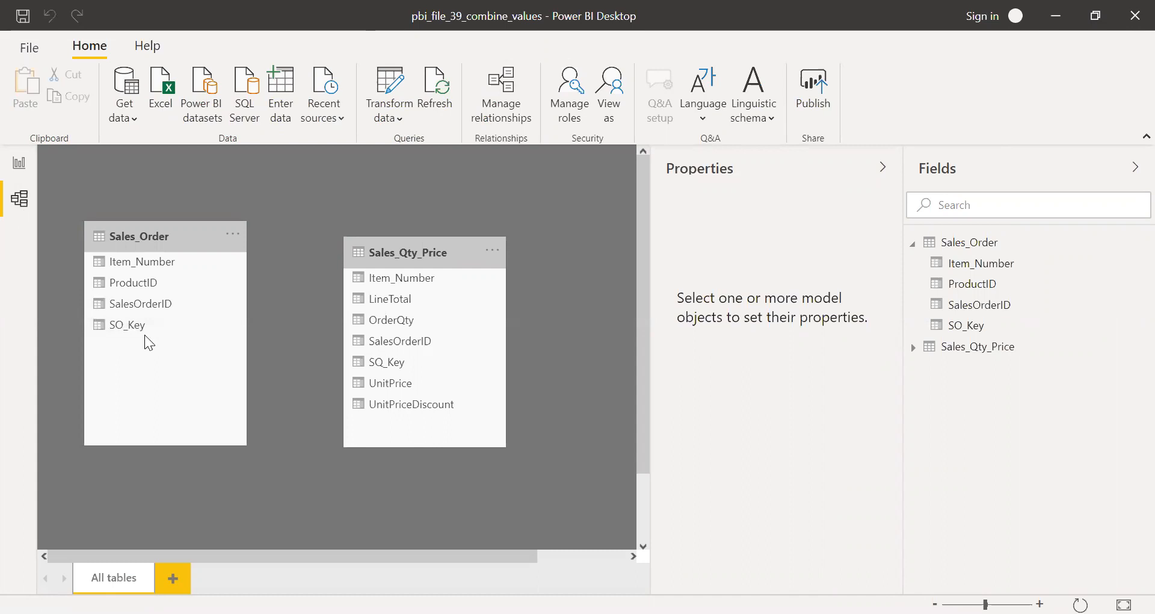
left_click(126, 324)
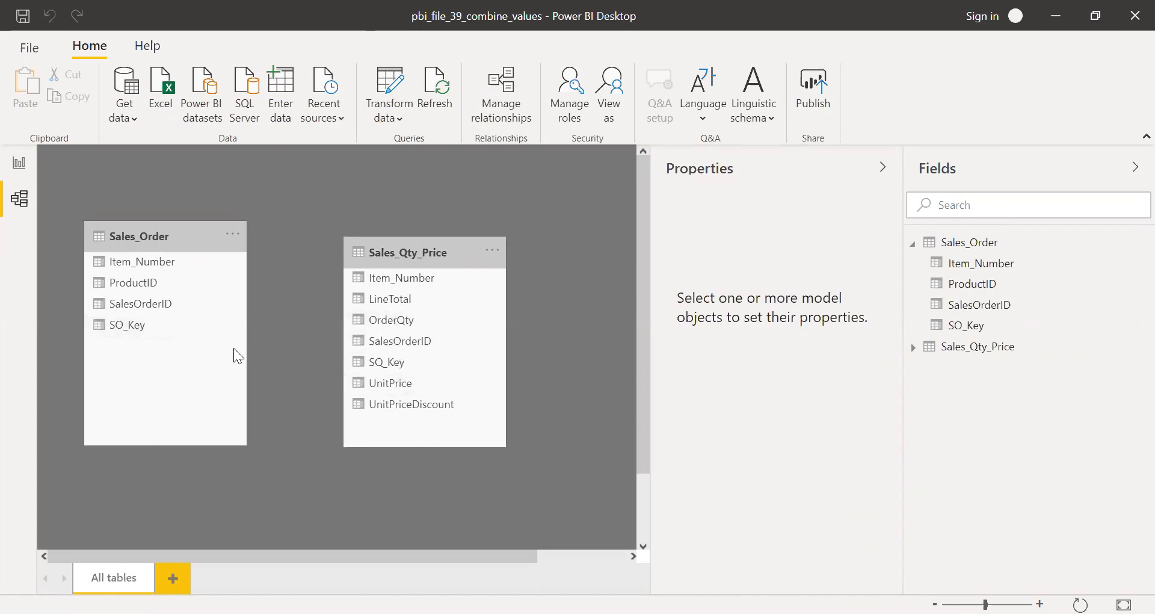
left_click(126, 325)
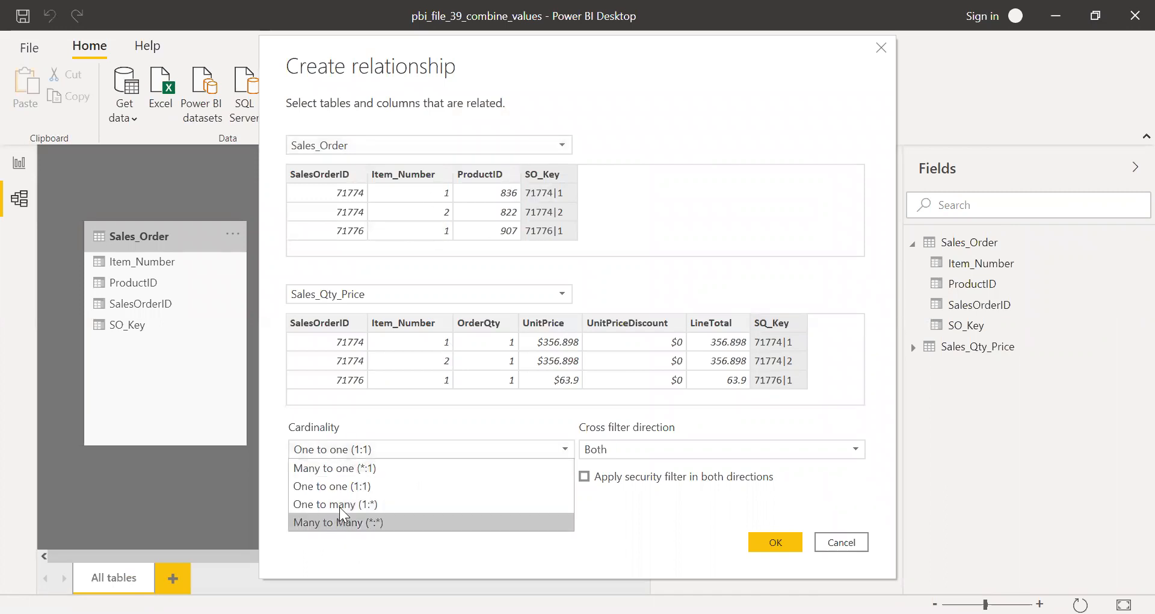
- Create the SO_Key–SQ_Key relationship as One to many with Single cross-filter direction
left_click(334, 504)
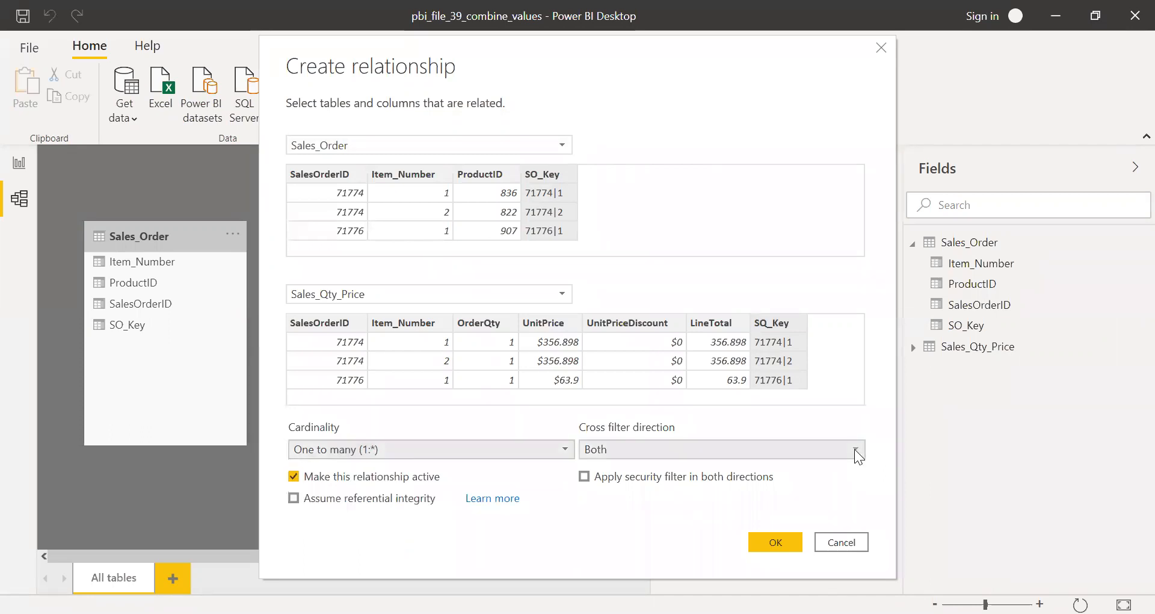
left_click(855, 449)
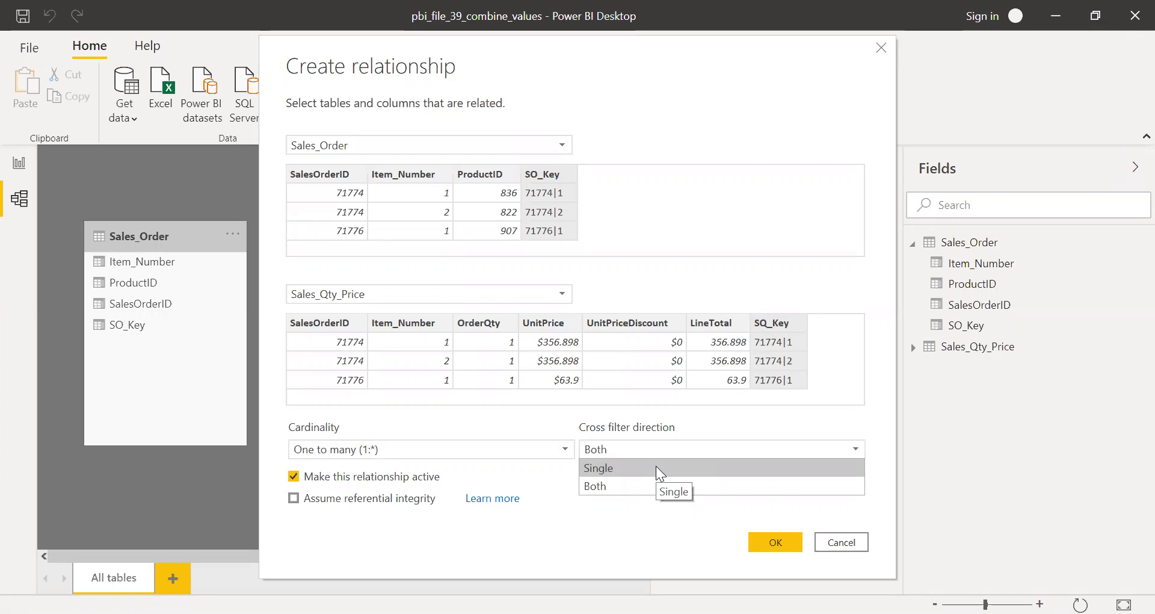
left_click(597, 467)
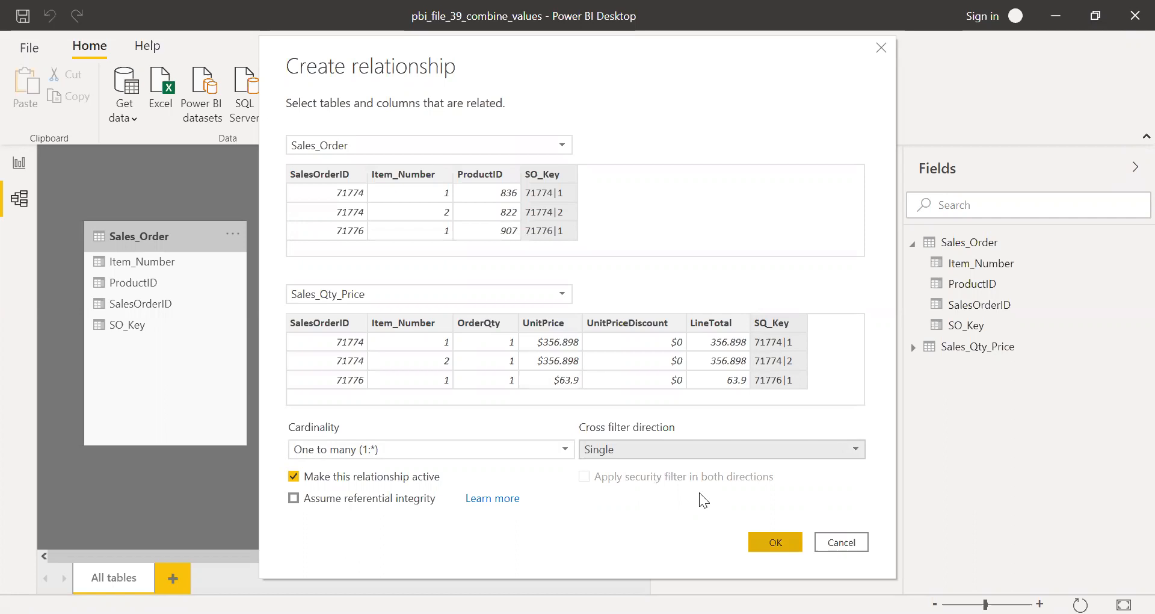
left_click(775, 542)
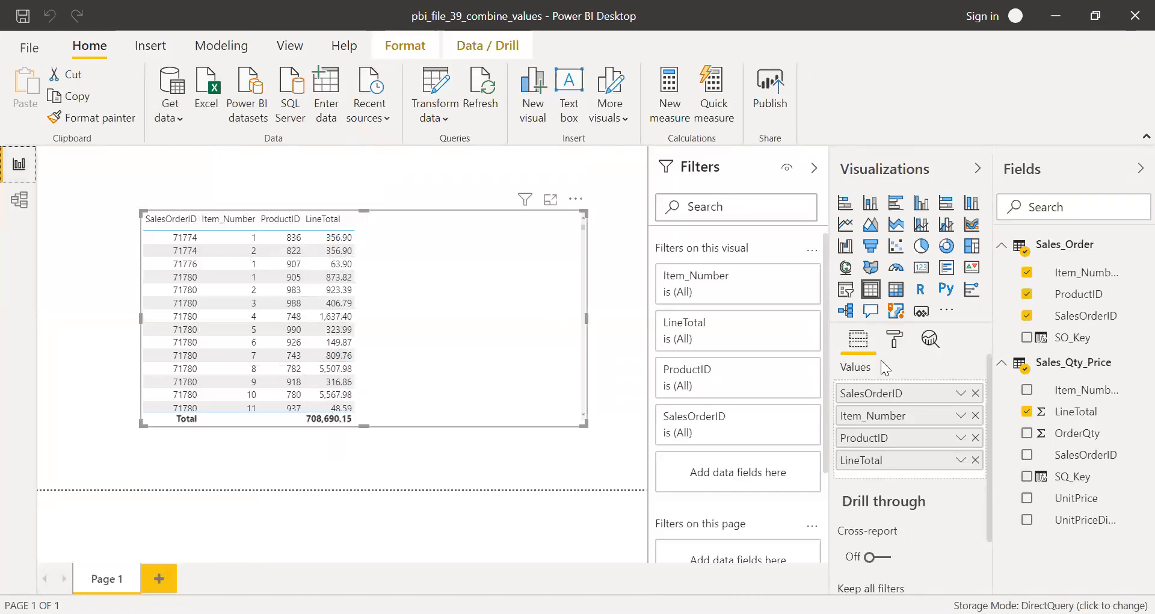
mouse_move(788, 426)
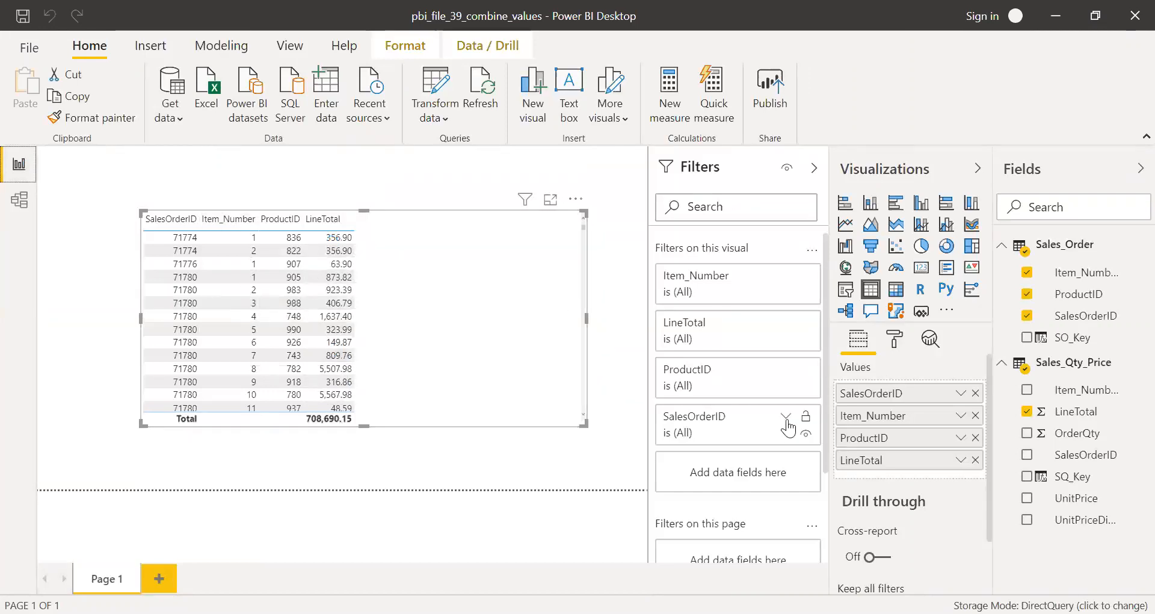
- Add OrderQty from Sales_Qty_Price to the table visual, totalling 2087
left_click(171, 236)
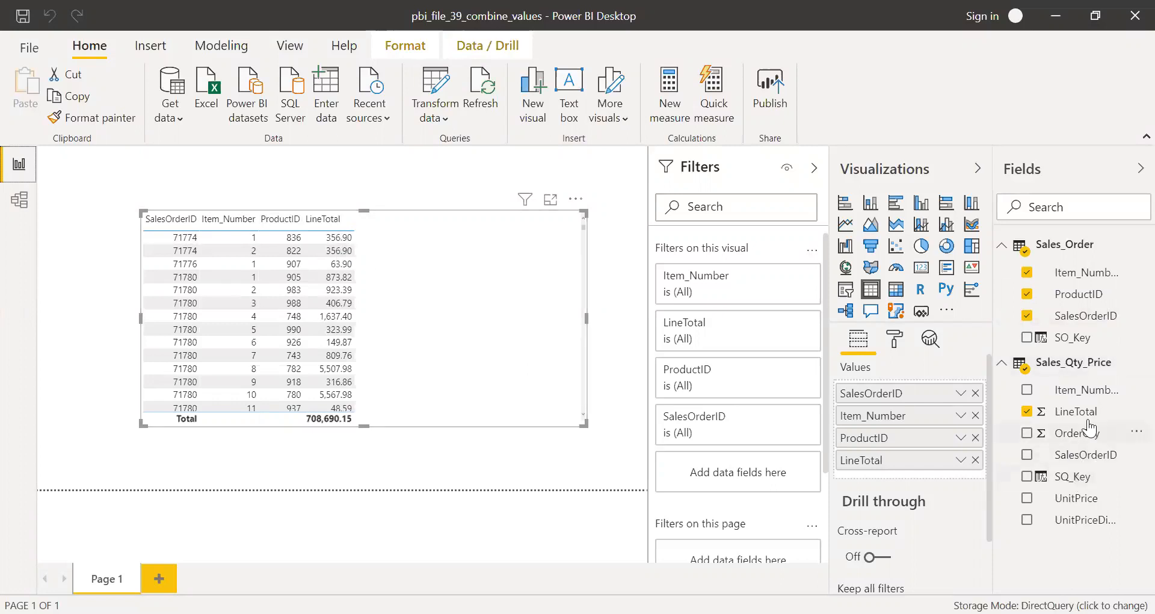
mouse_move(1080, 432)
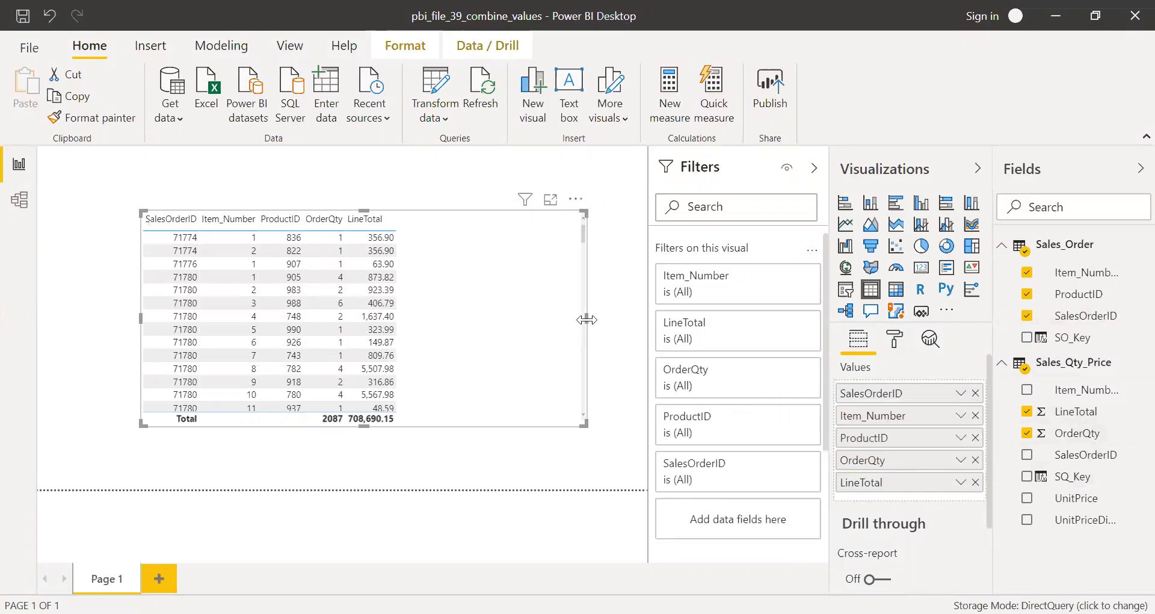
left_click(293, 250)
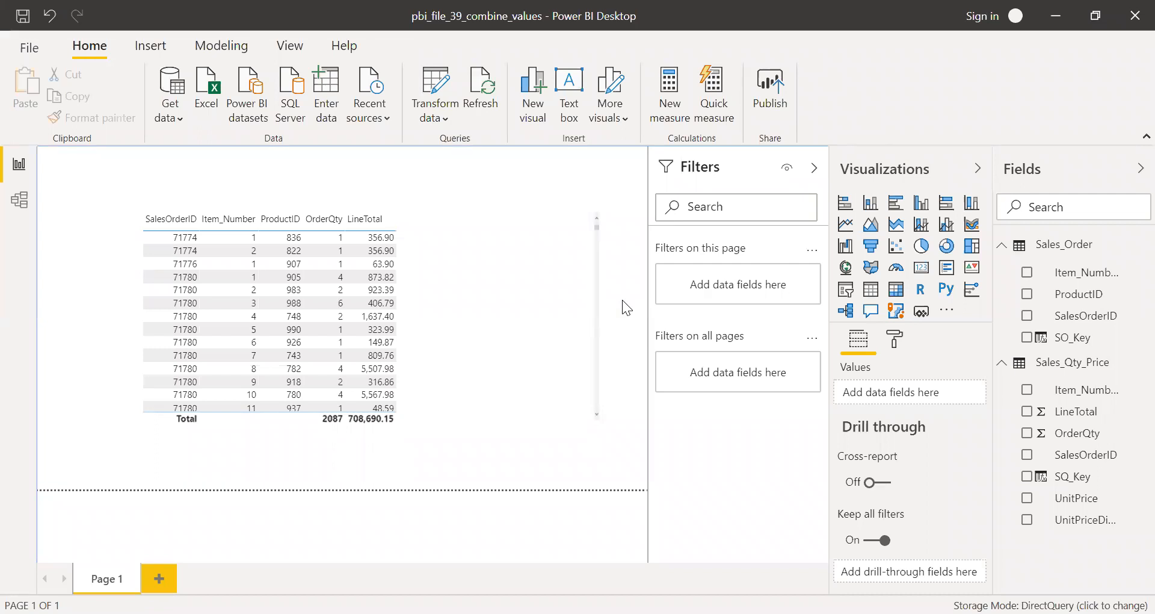
mouse_move(862, 521)
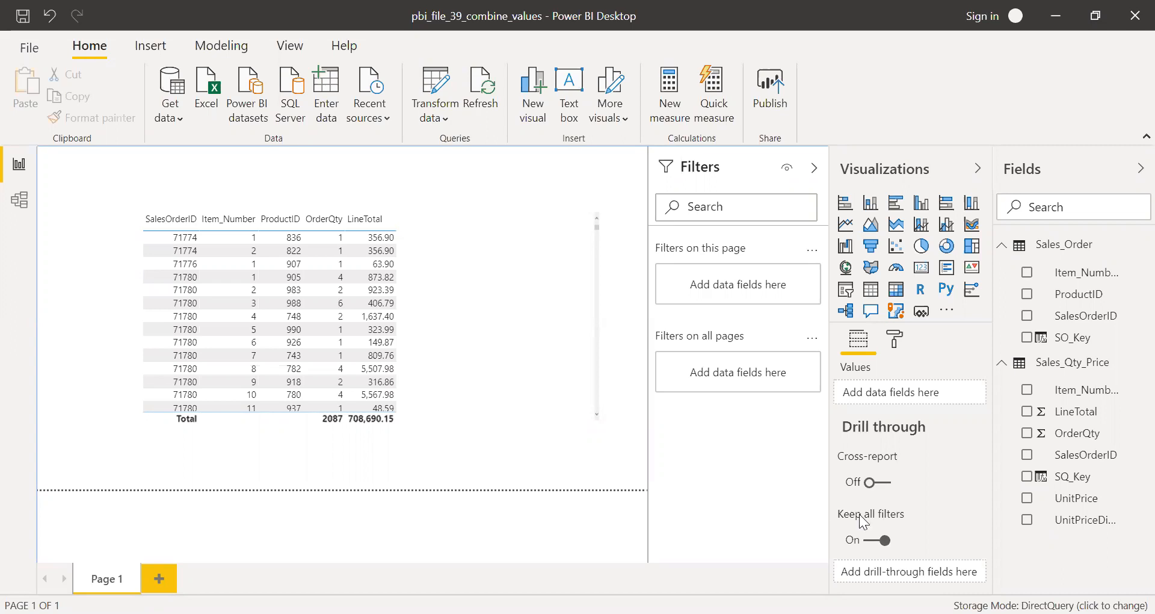